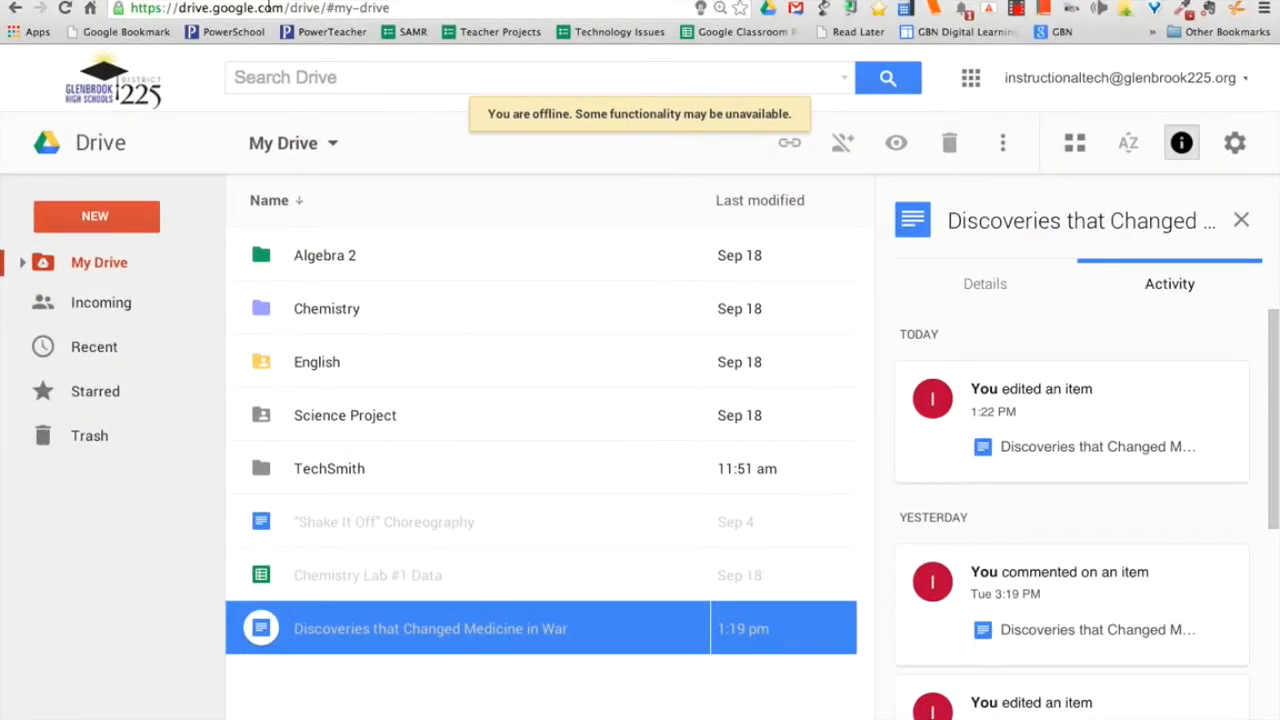
Open the 'Discoveries that Changed Medicine in War' essay from Google Drive in Docs.
double_click(430, 628)
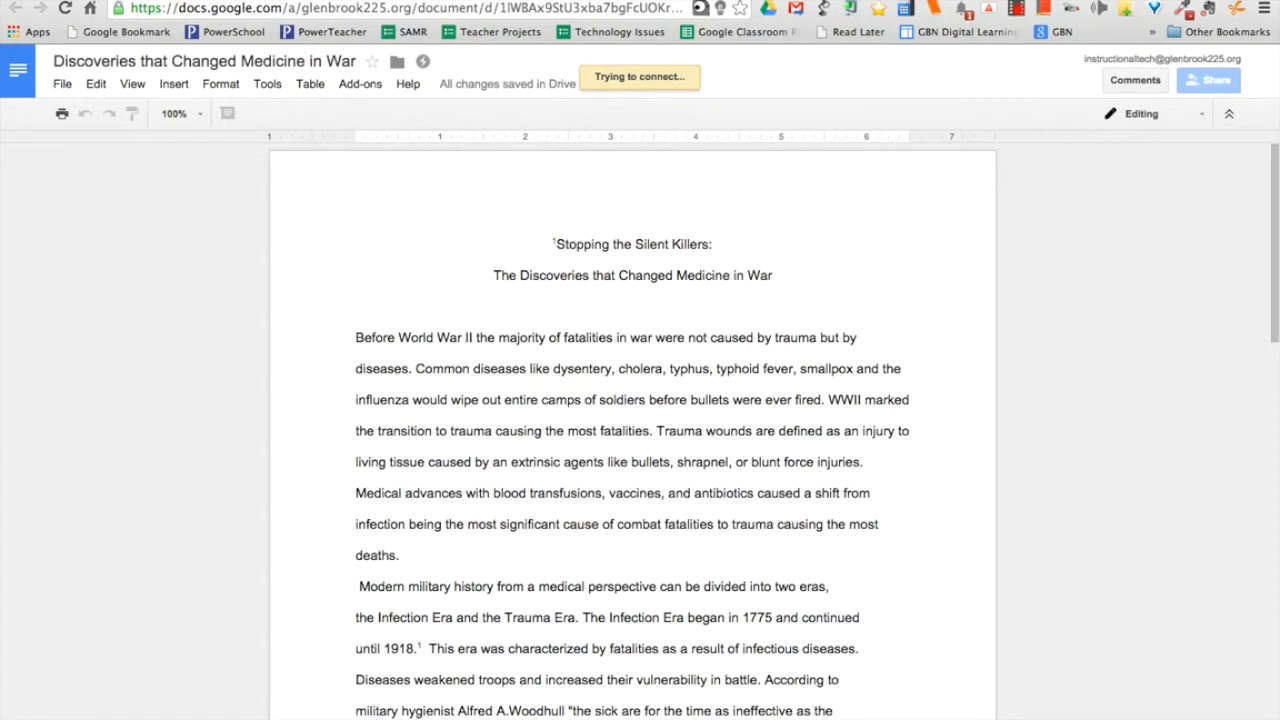
mouse_move(422, 61)
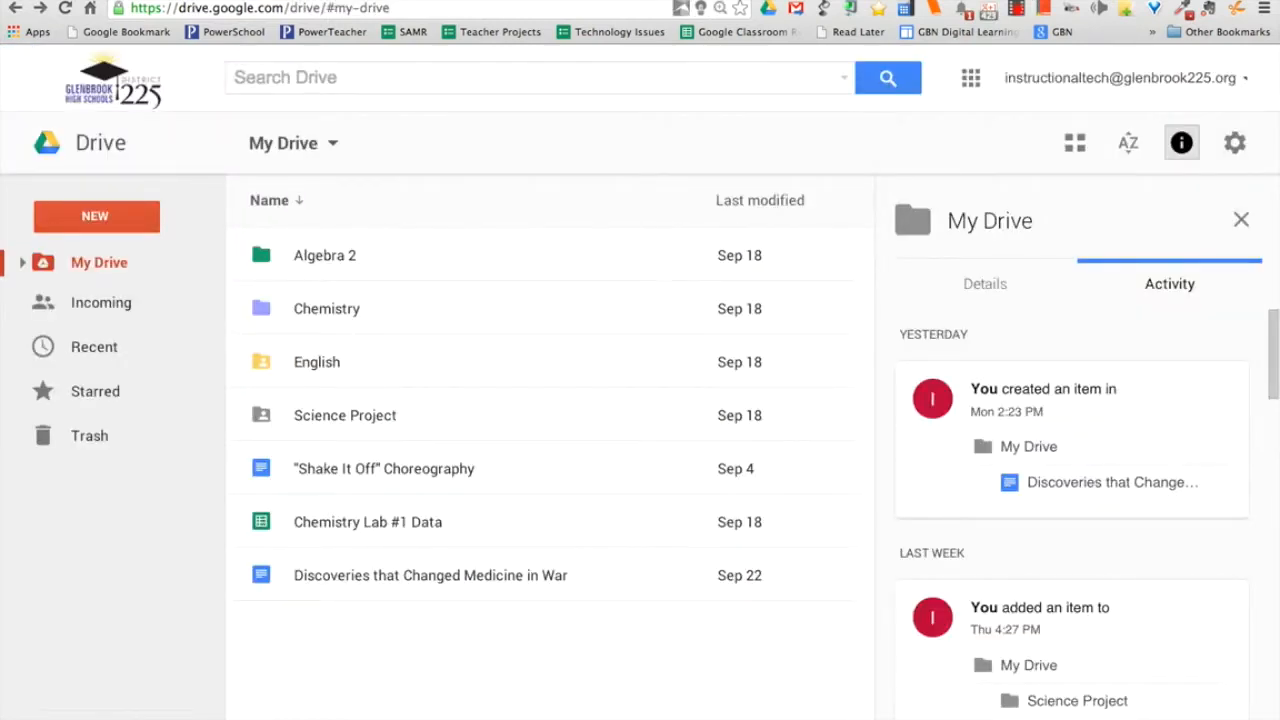
mouse_move(830, 693)
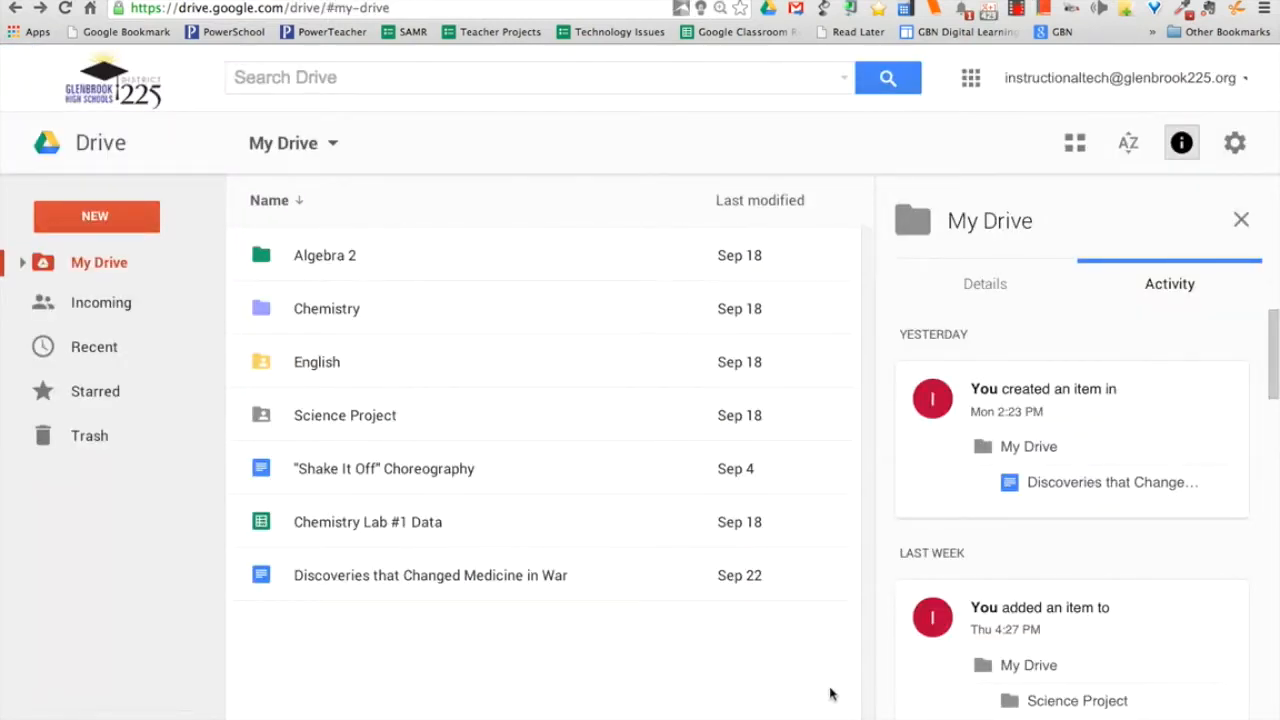
mouse_move(543, 580)
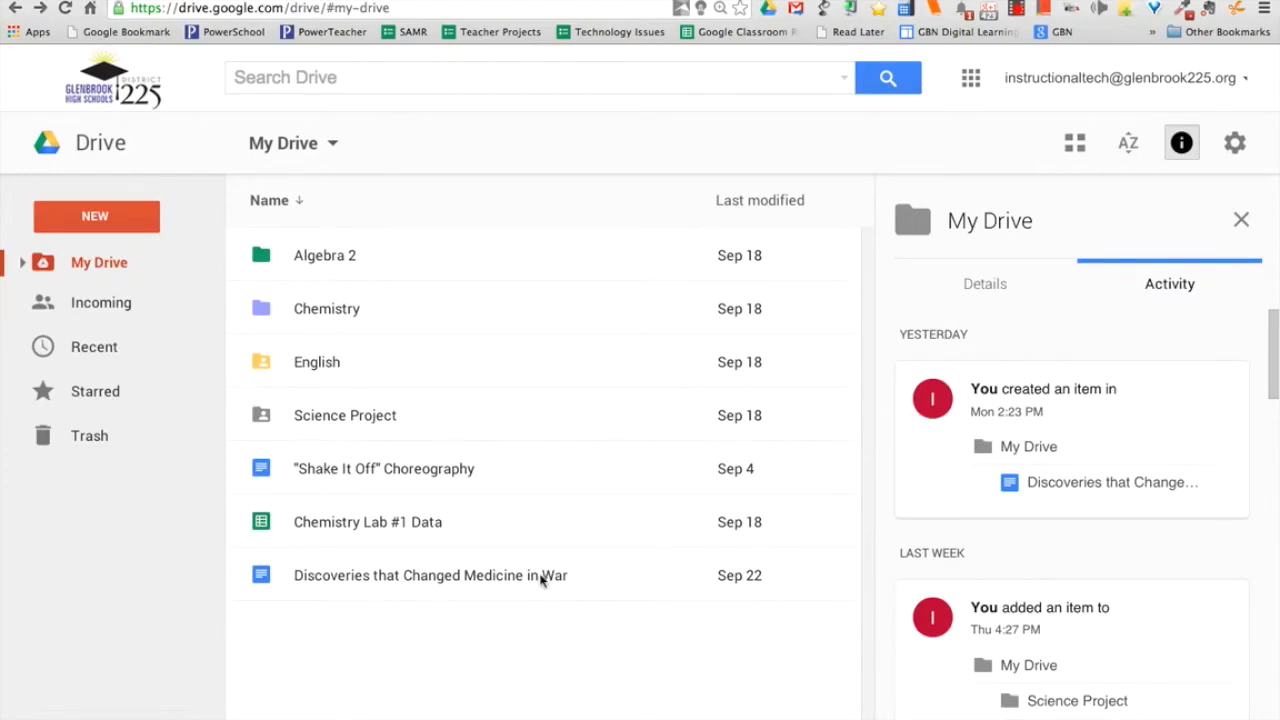
left_click(430, 575)
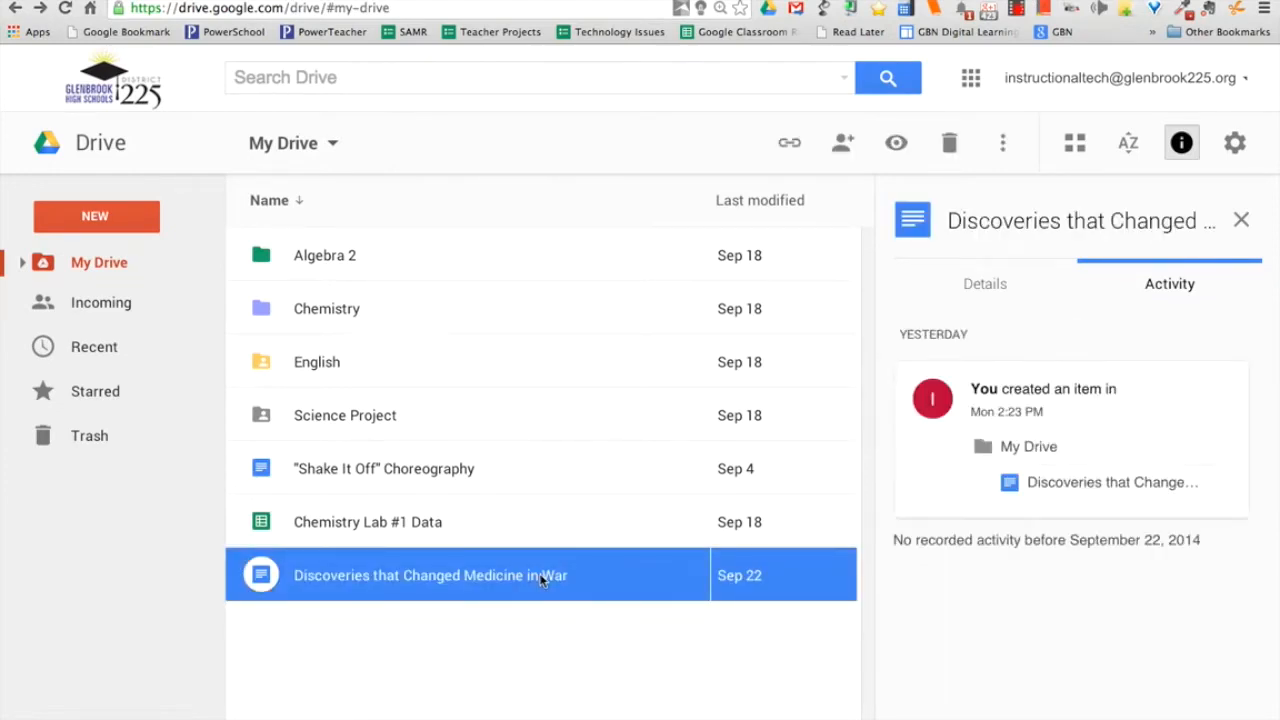
double_click(430, 575)
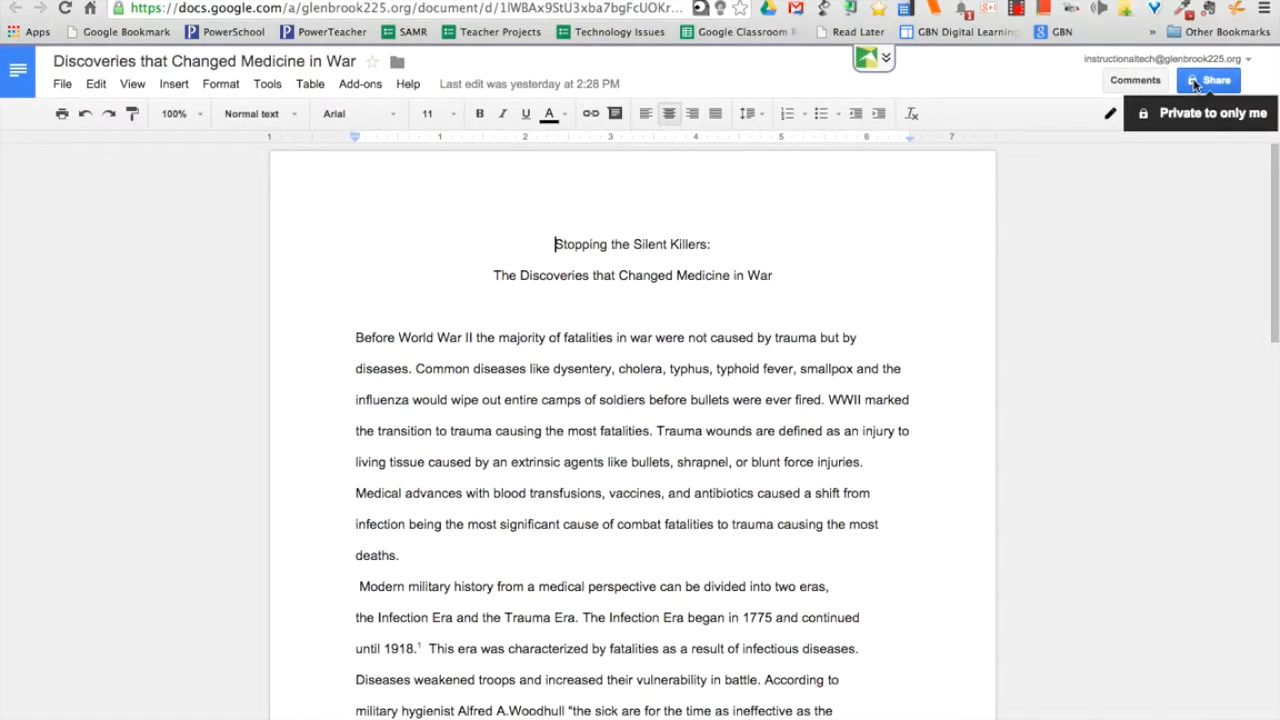
Add the suggested classmate (typed "o'n") to the essay's sharing with Can comment access.
left_click(1209, 80)
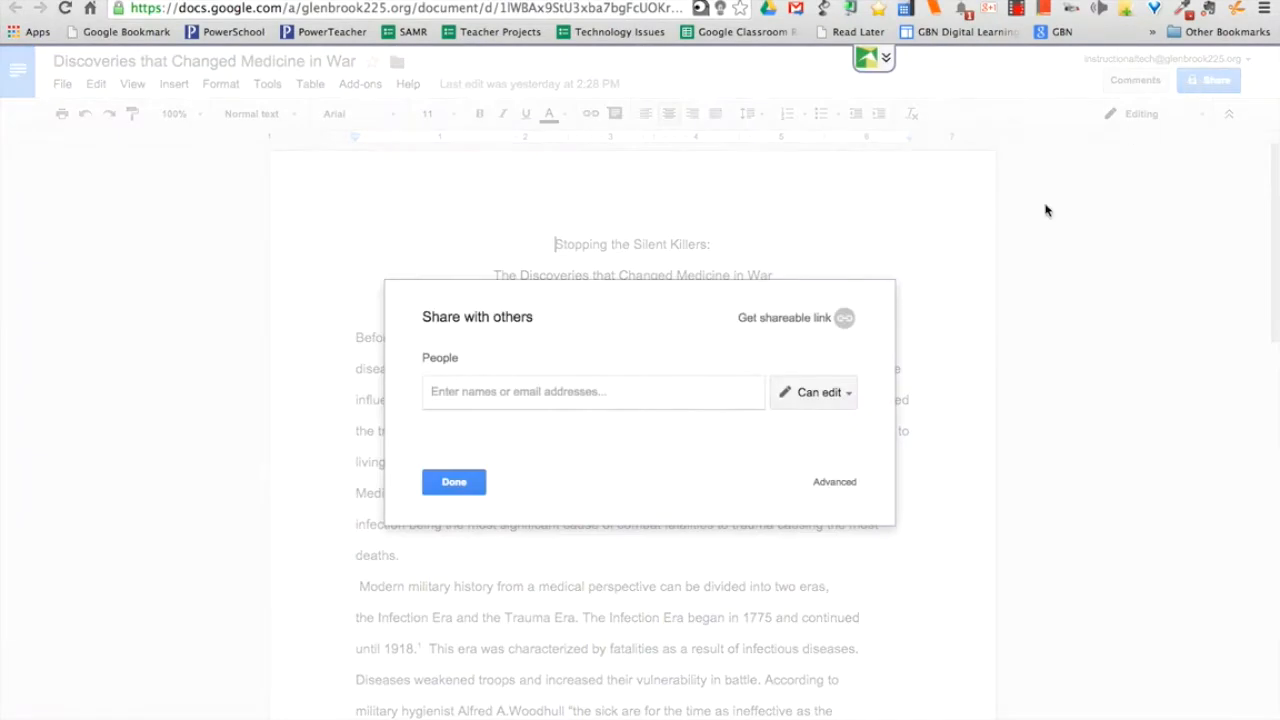
mouse_move(967, 310)
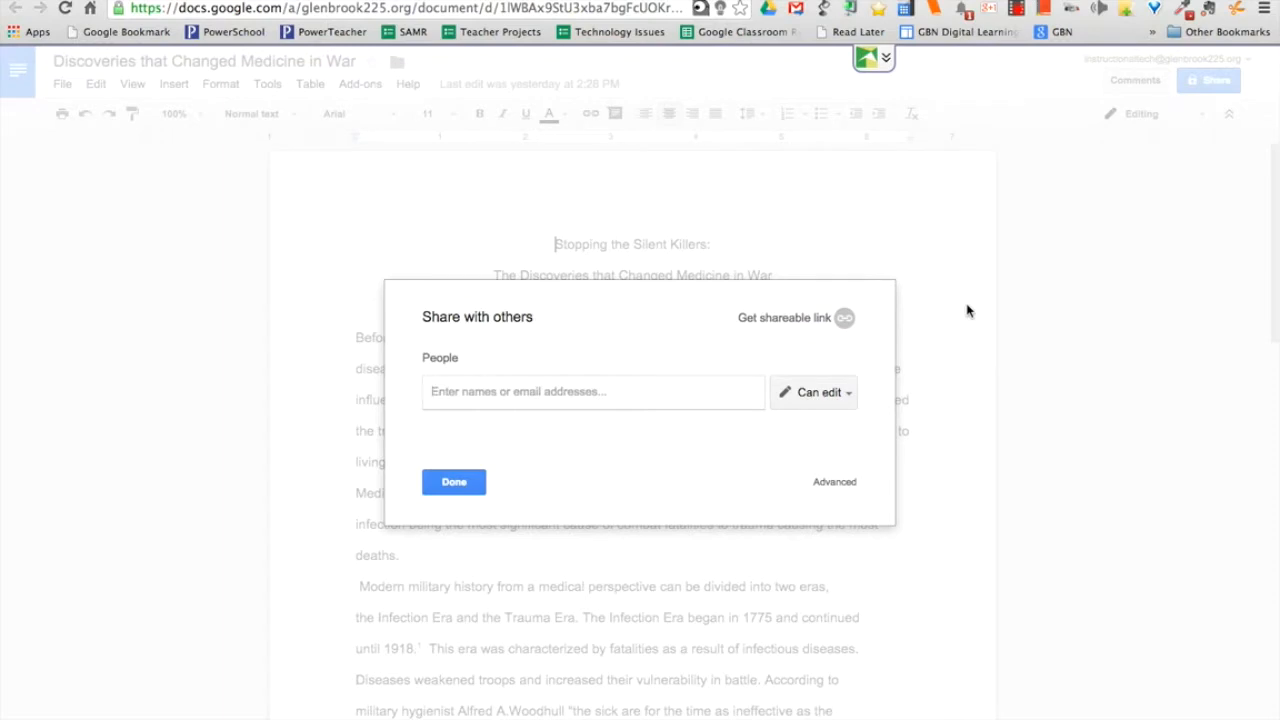
type("o'n")
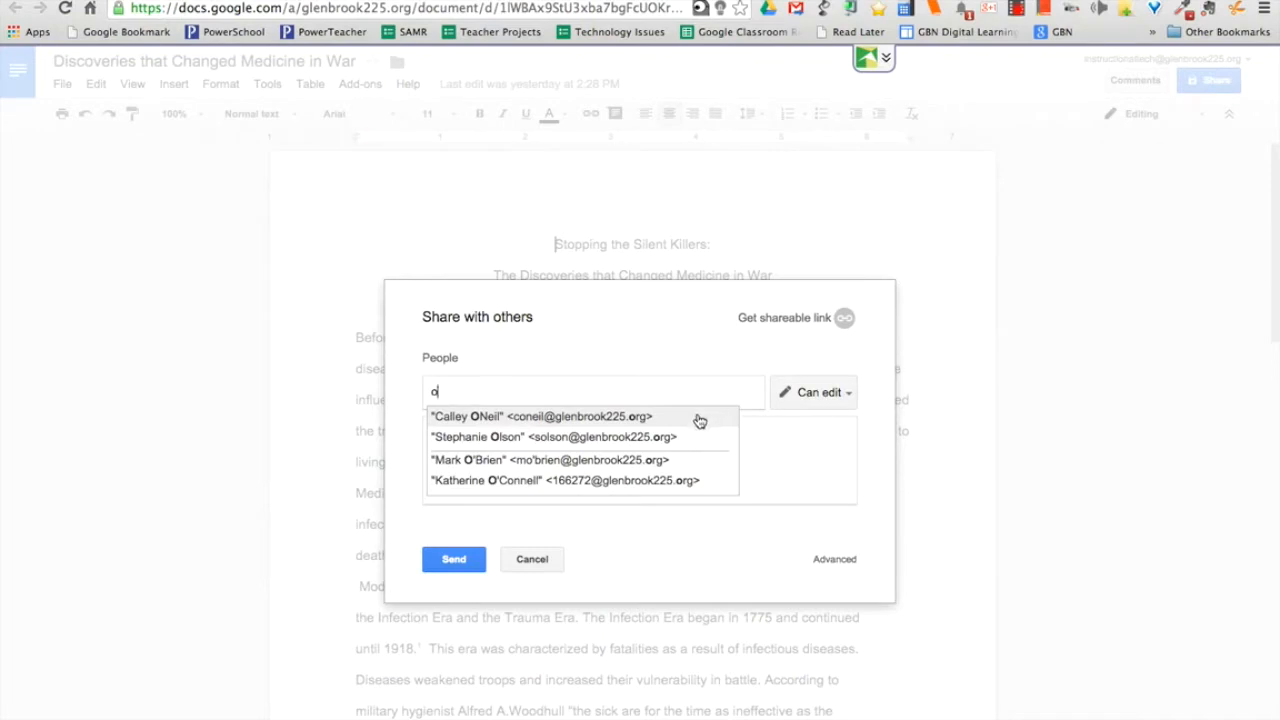
left_click(538, 416)
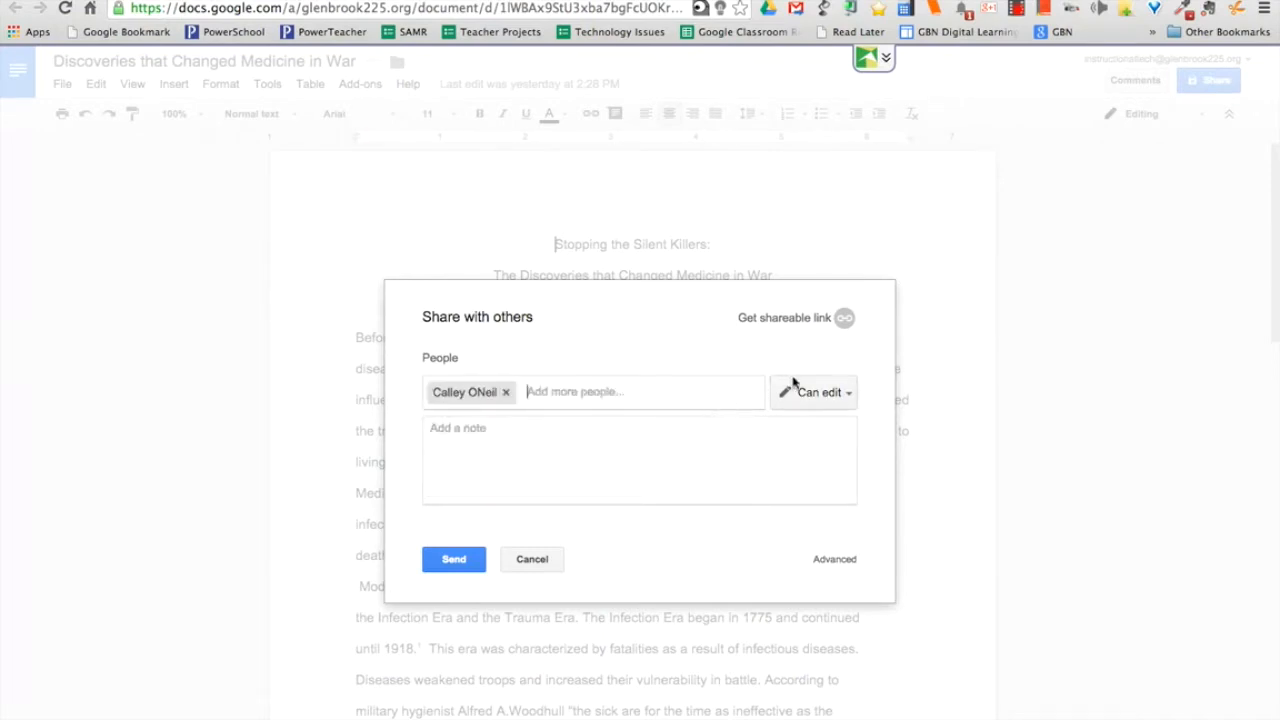
left_click(813, 391)
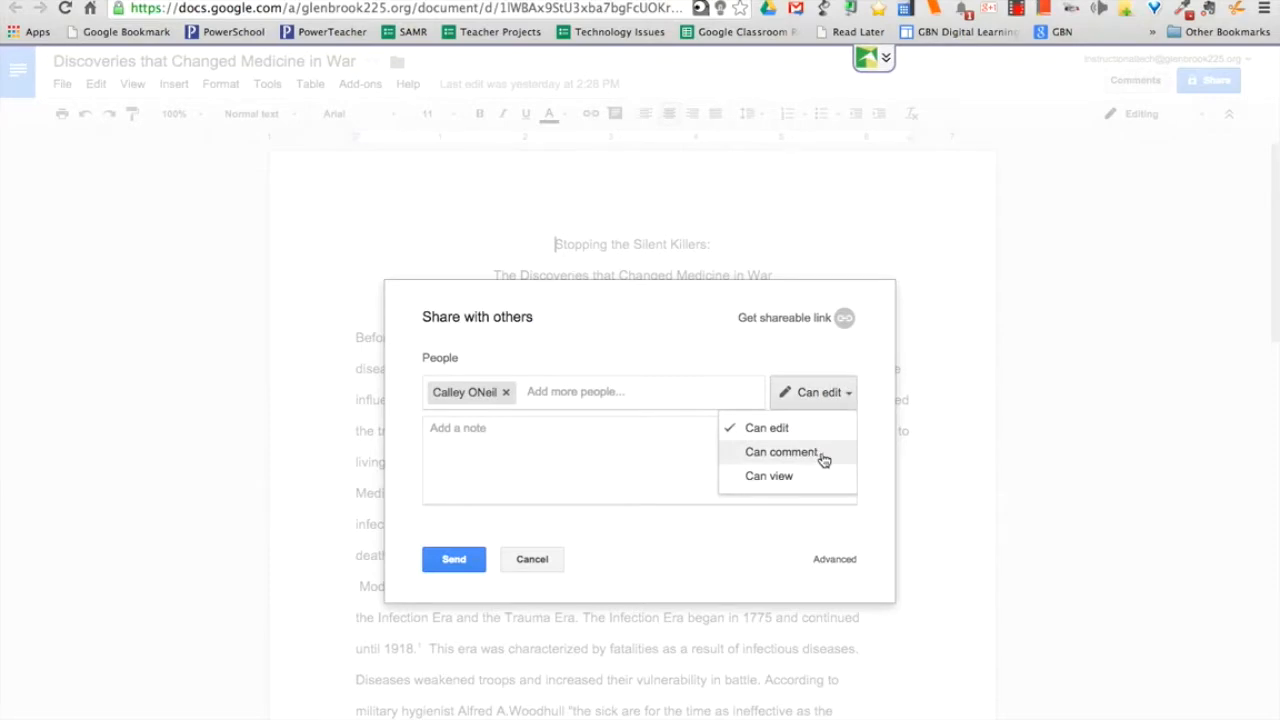
mouse_move(823, 458)
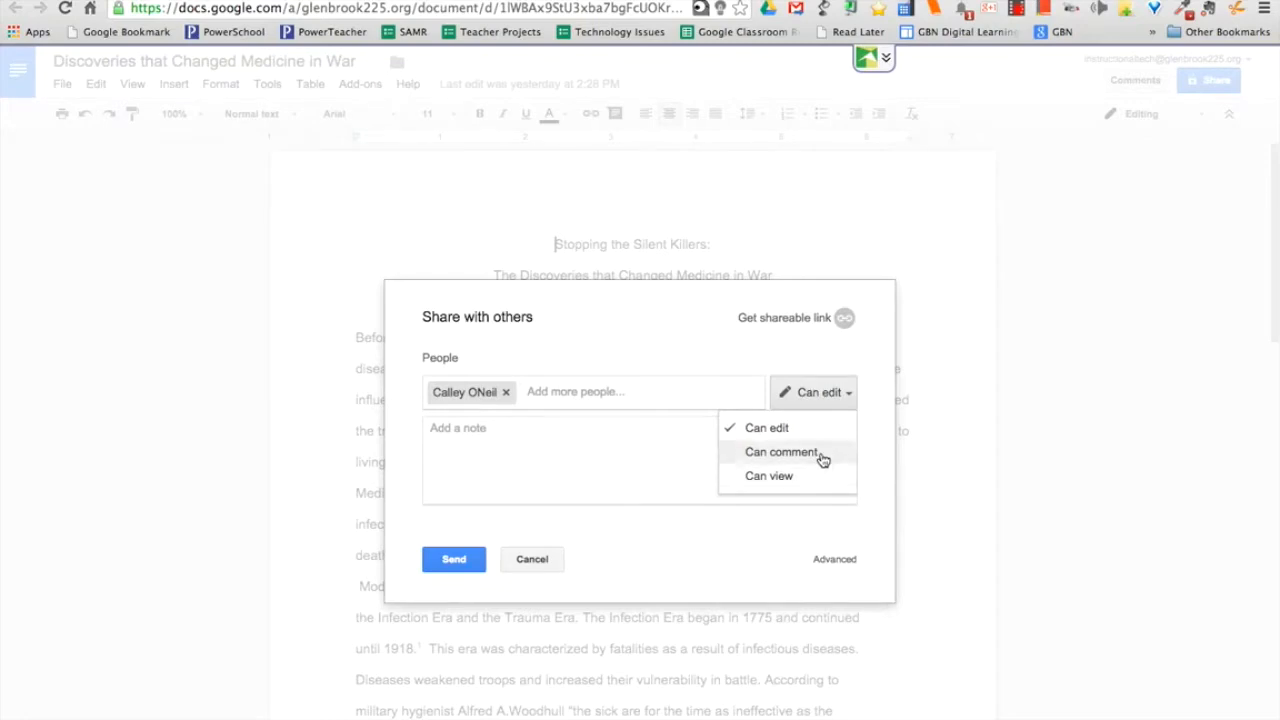
left_click(781, 451)
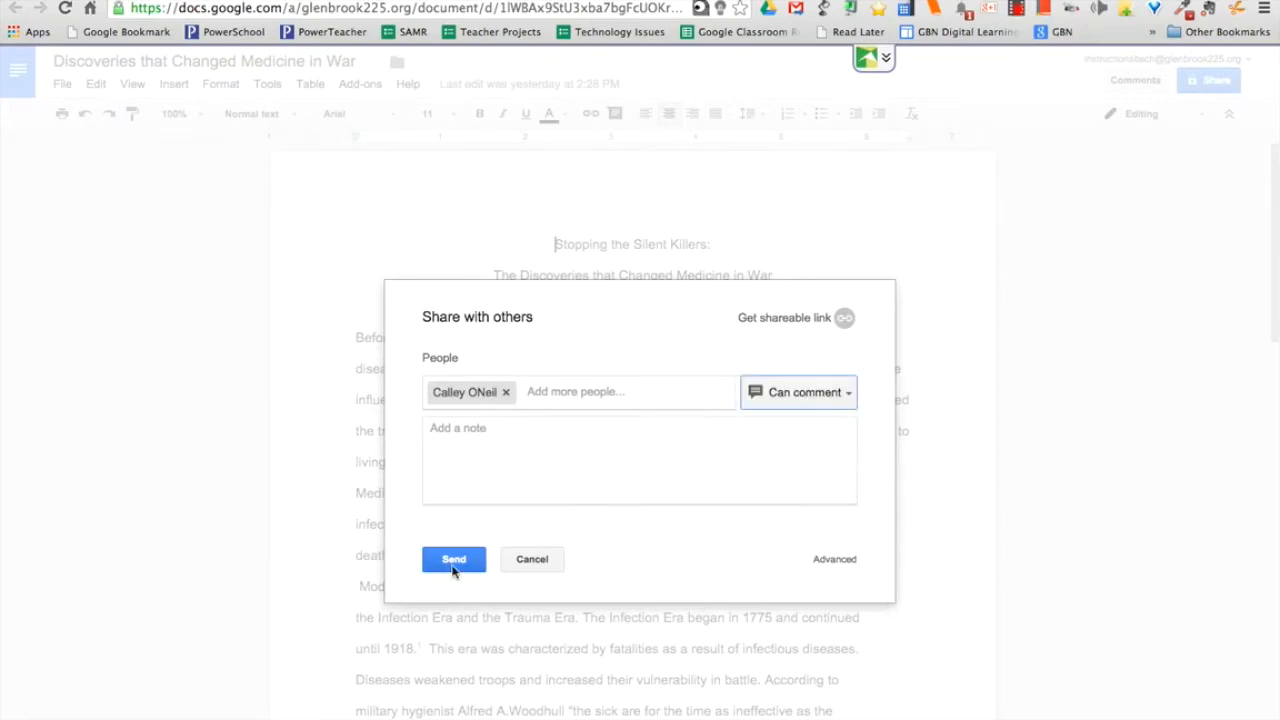
Send the comment-only sharing invitation to the classmate.
left_click(453, 559)
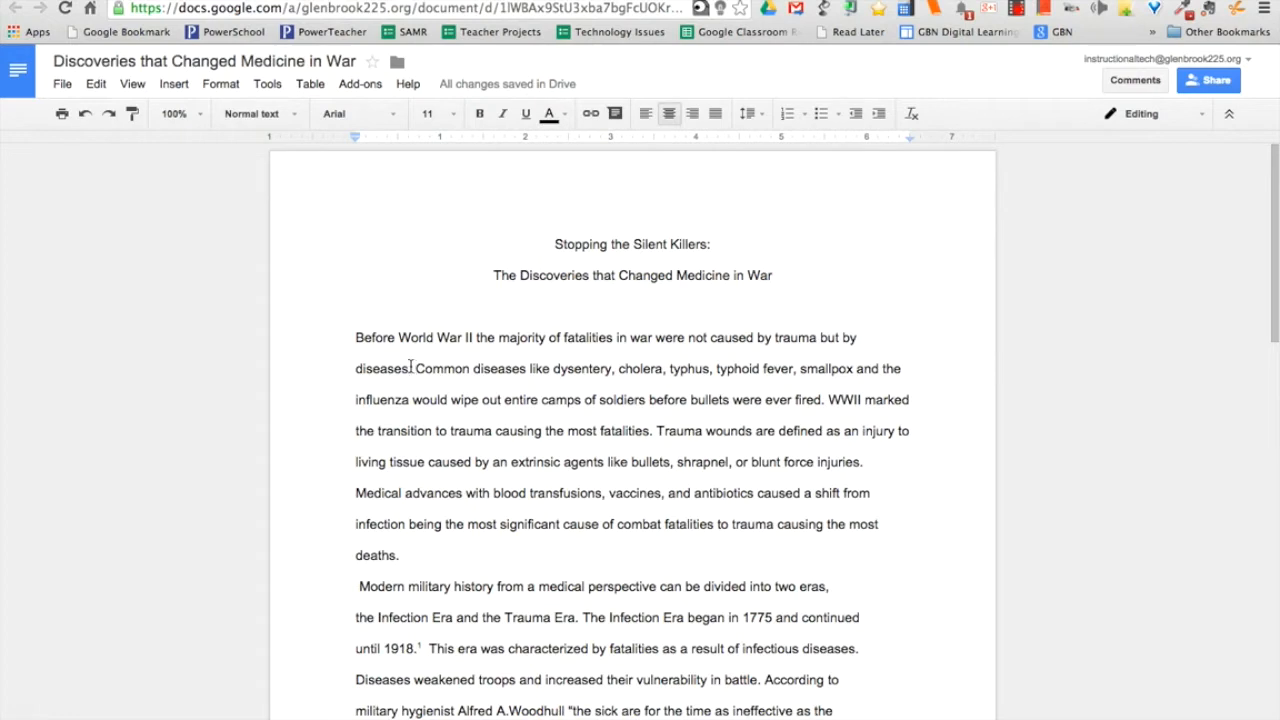
Write a 'Great job!' comment on the opening sentence, mentioning the classmate with +co.
left_click_drag(355, 337, 412, 368)
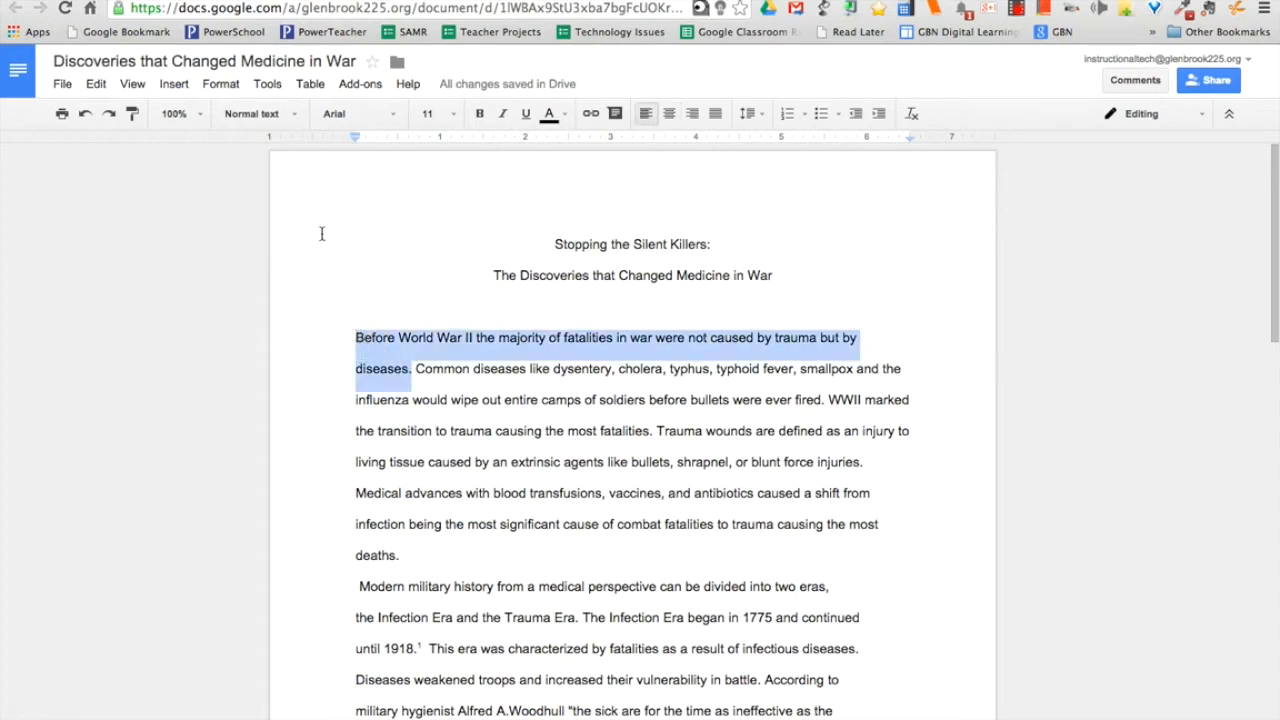
mouse_move(260, 143)
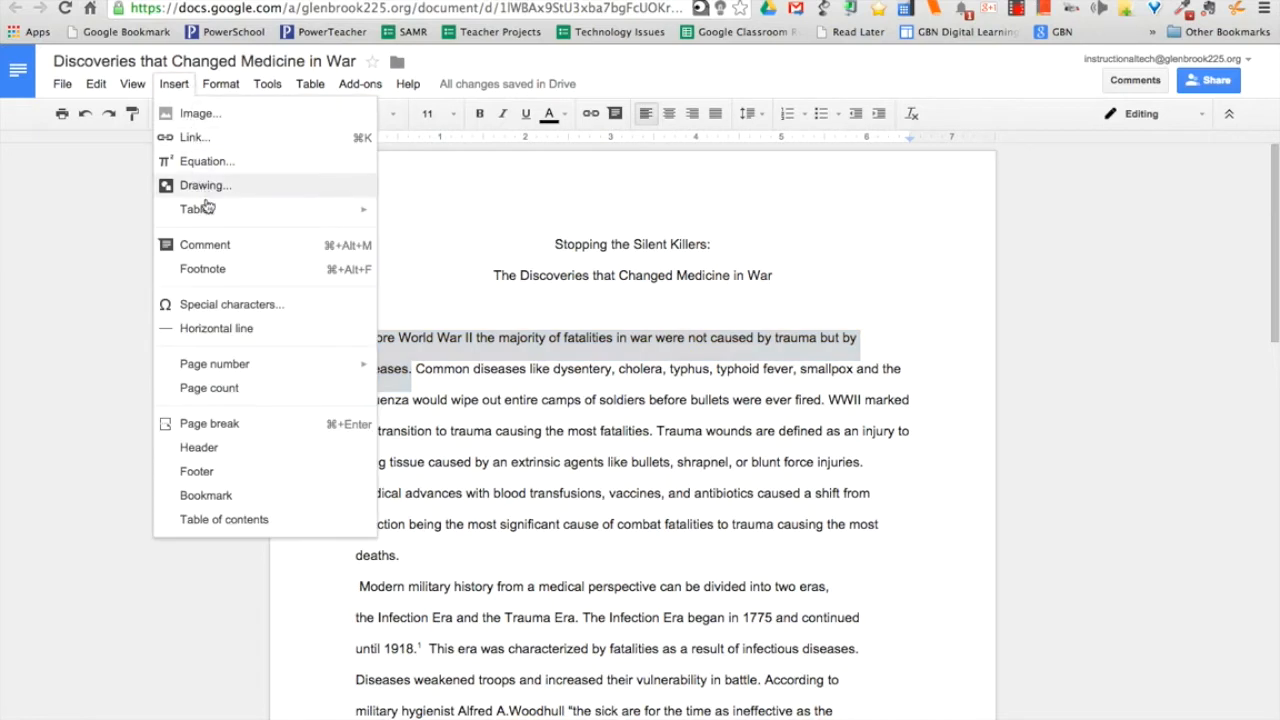
left_click(204, 244)
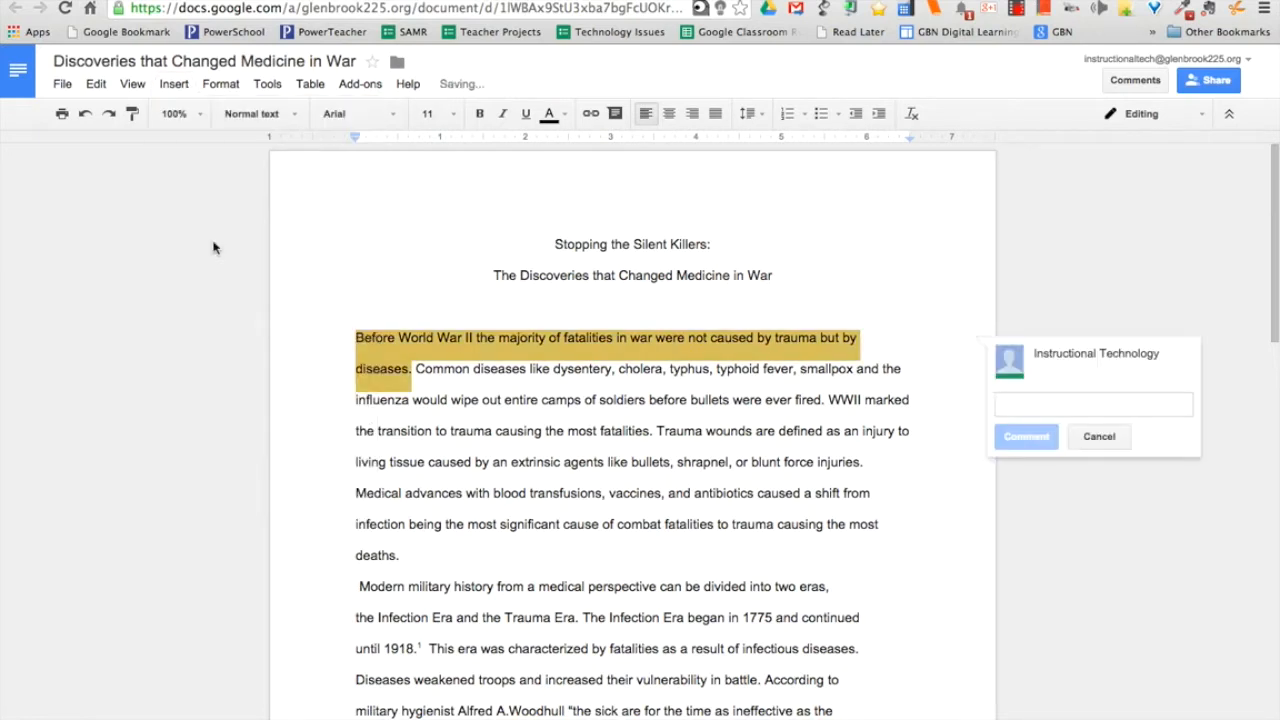
type("Great job!")
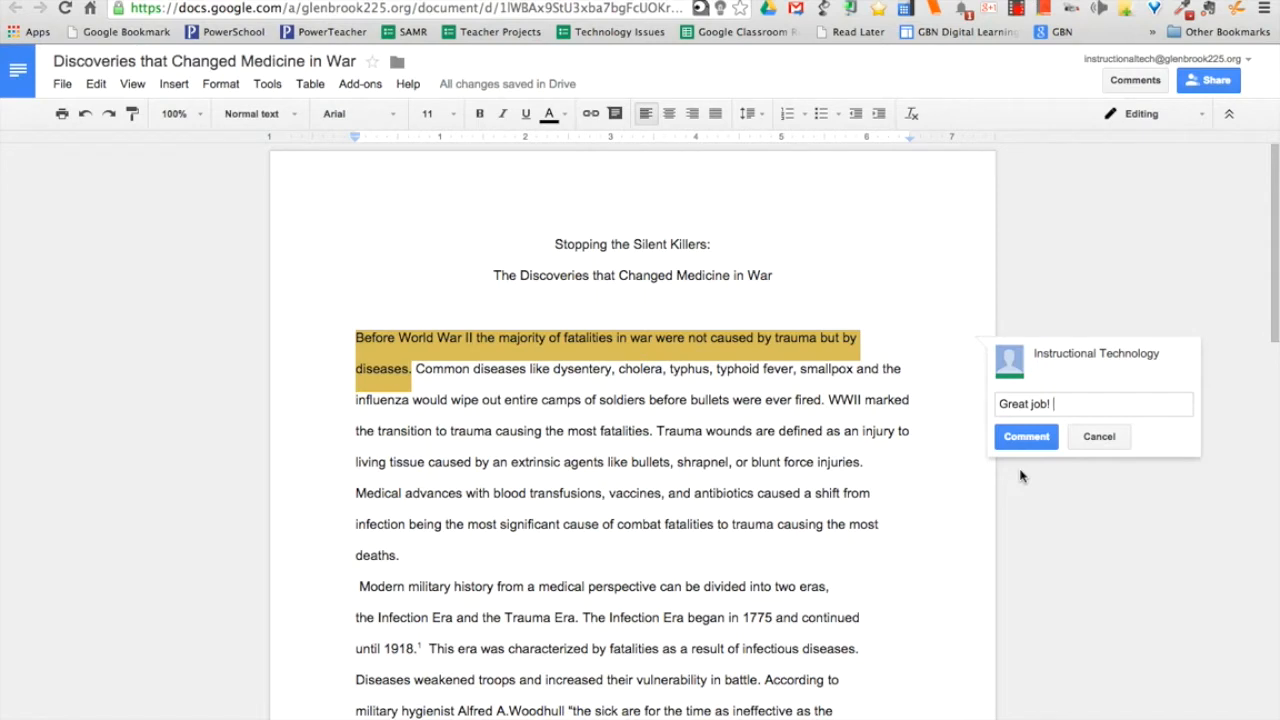
type("+")
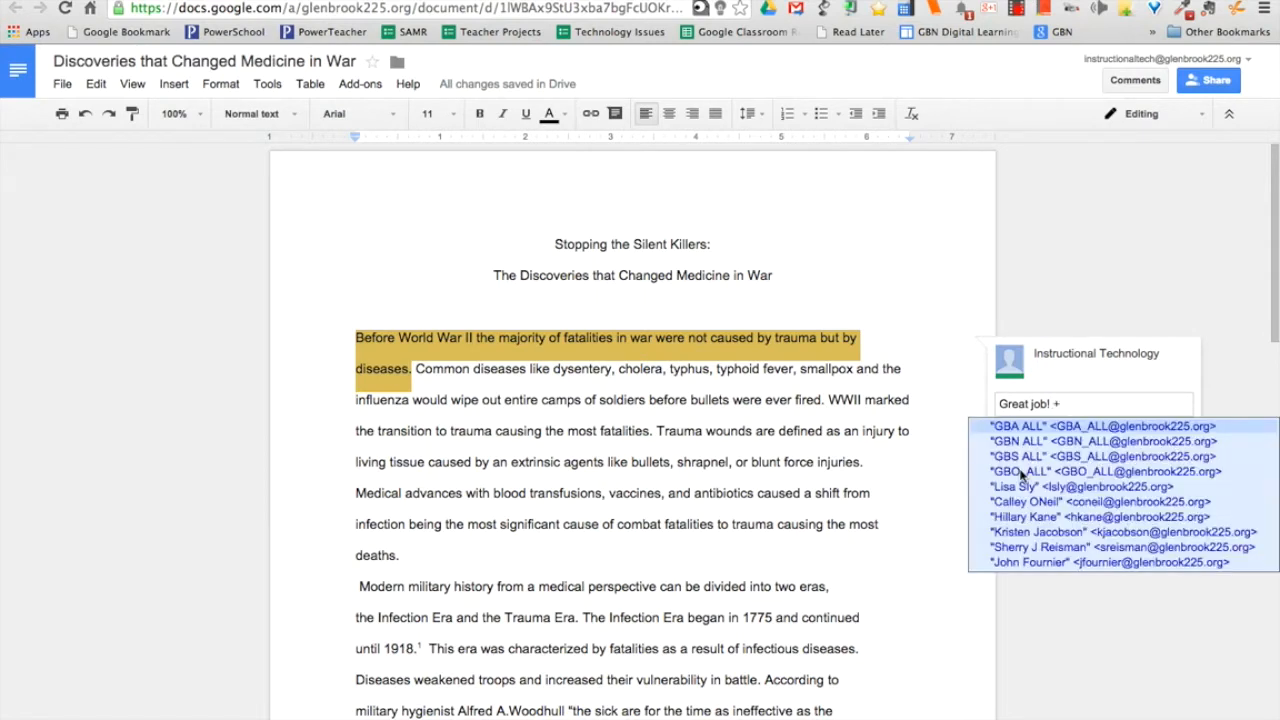
type("co")
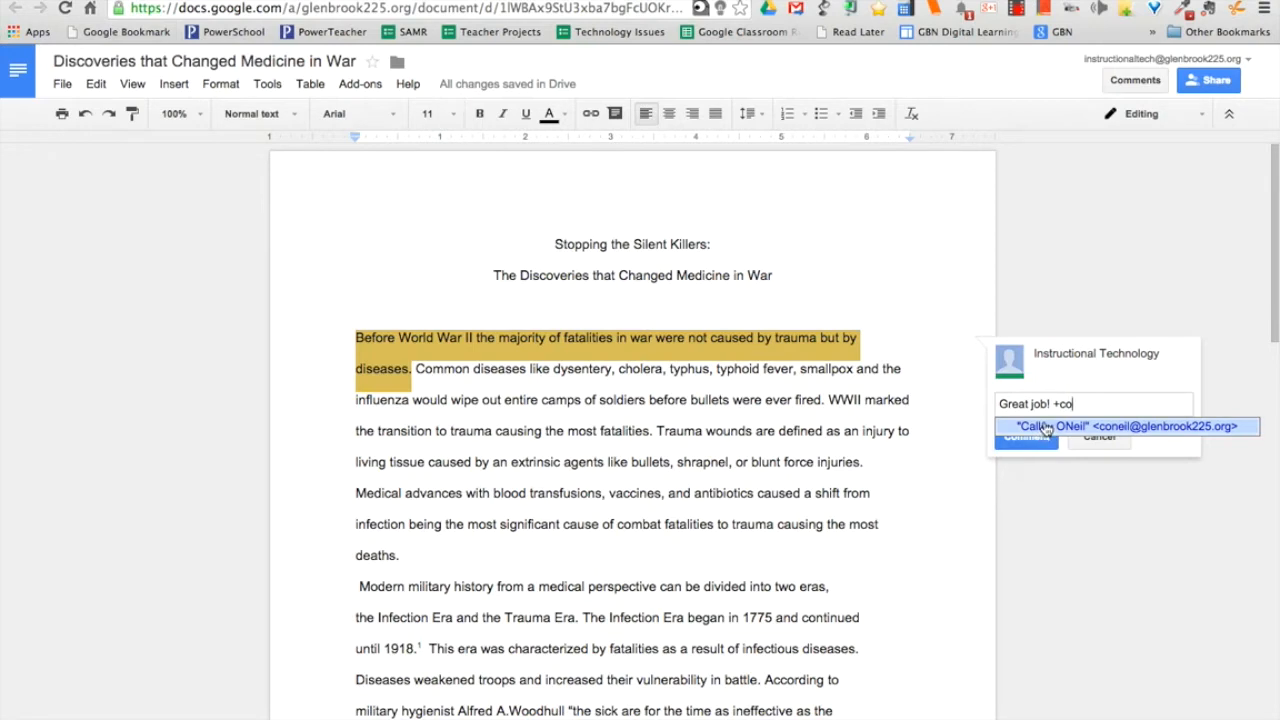
left_click(1127, 426)
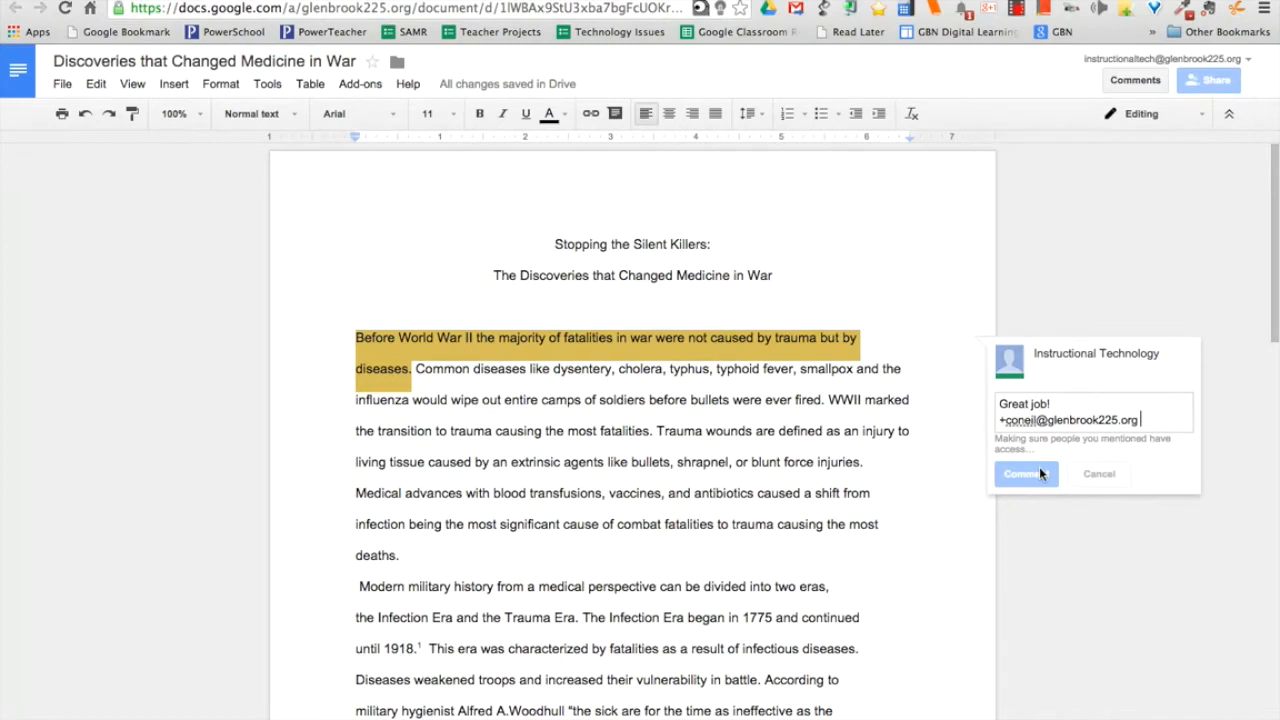
Post the Great job! comment, reply 'Yes, 154' to the trauma-deaths question, and resolve it.
left_click(1022, 473)
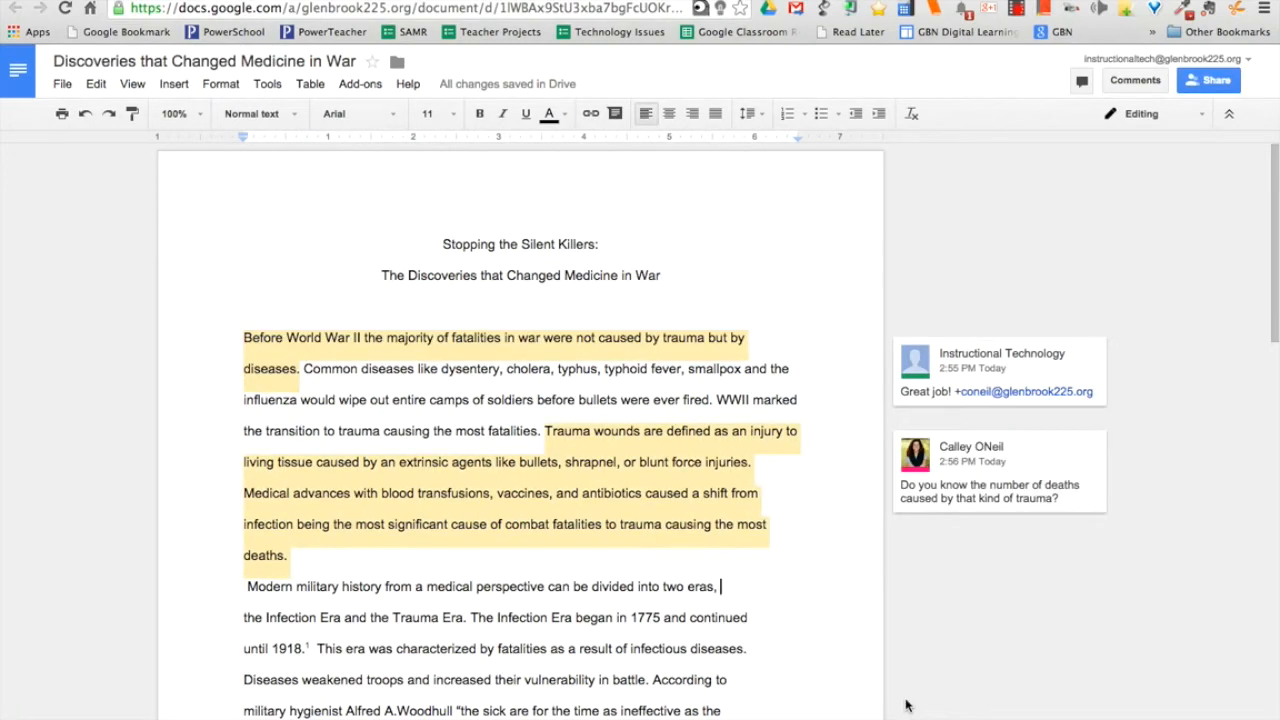
mouse_move(977, 520)
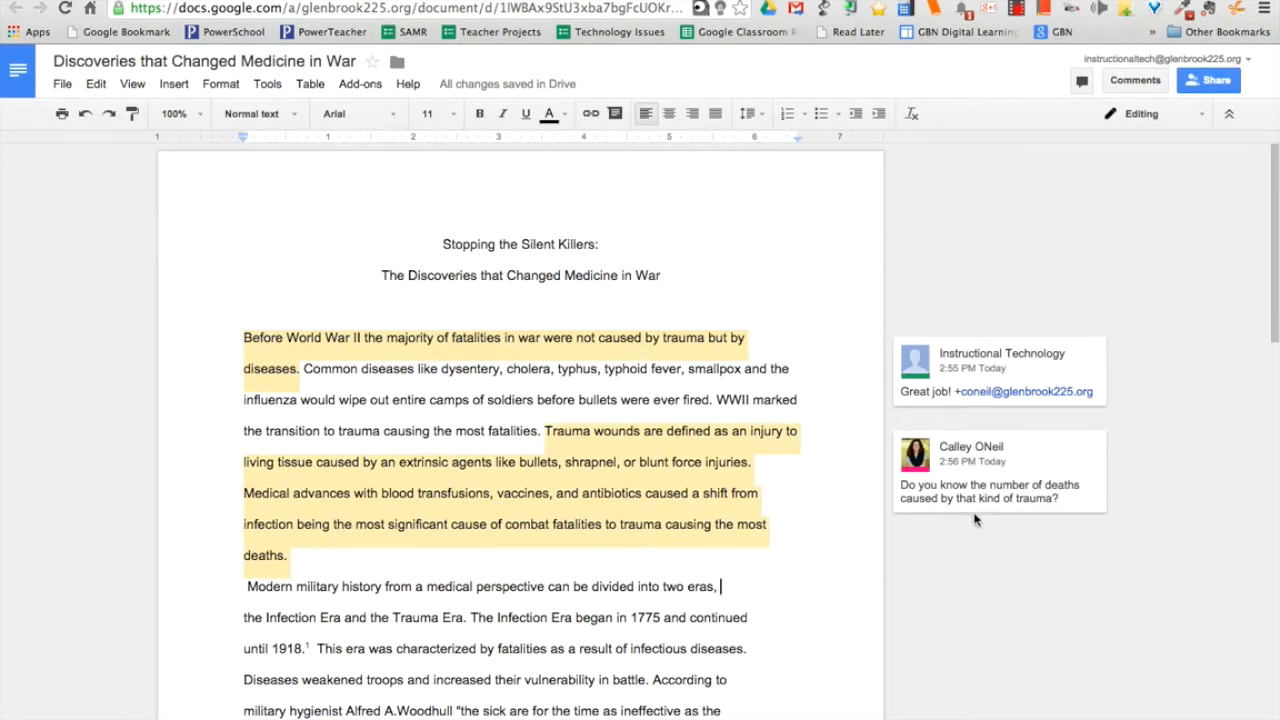
left_click(990, 491)
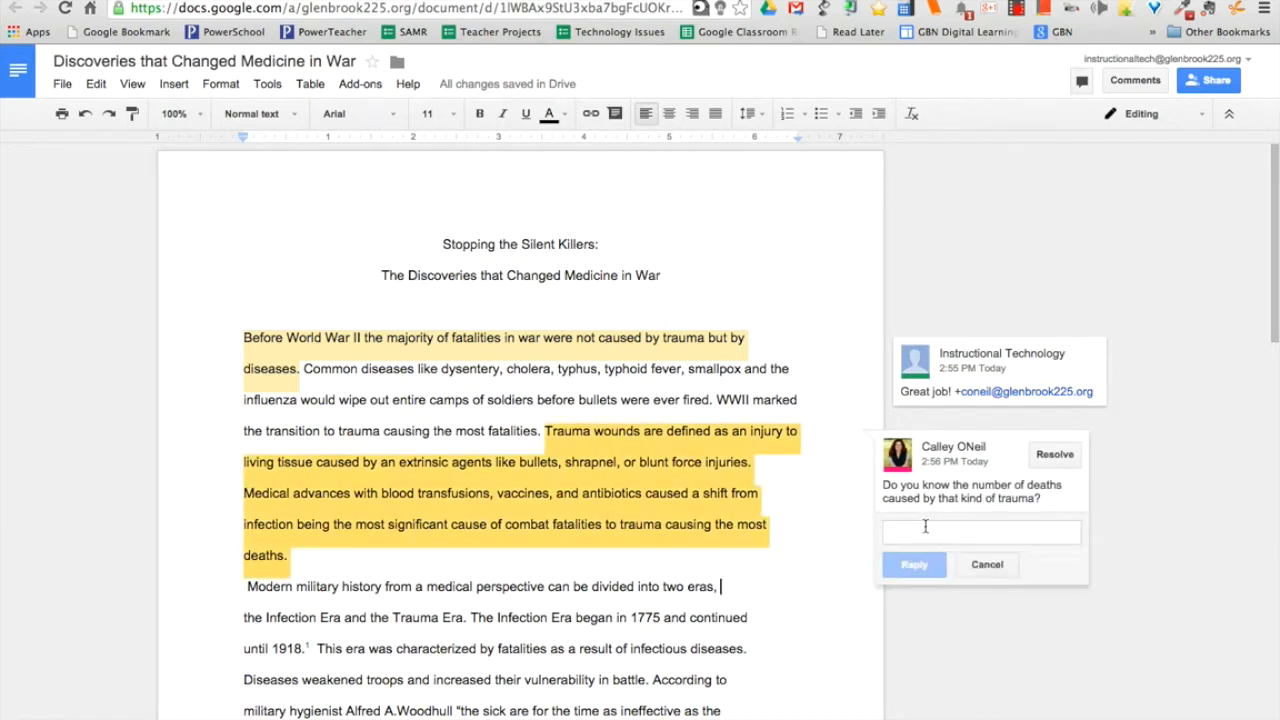
type("Y")
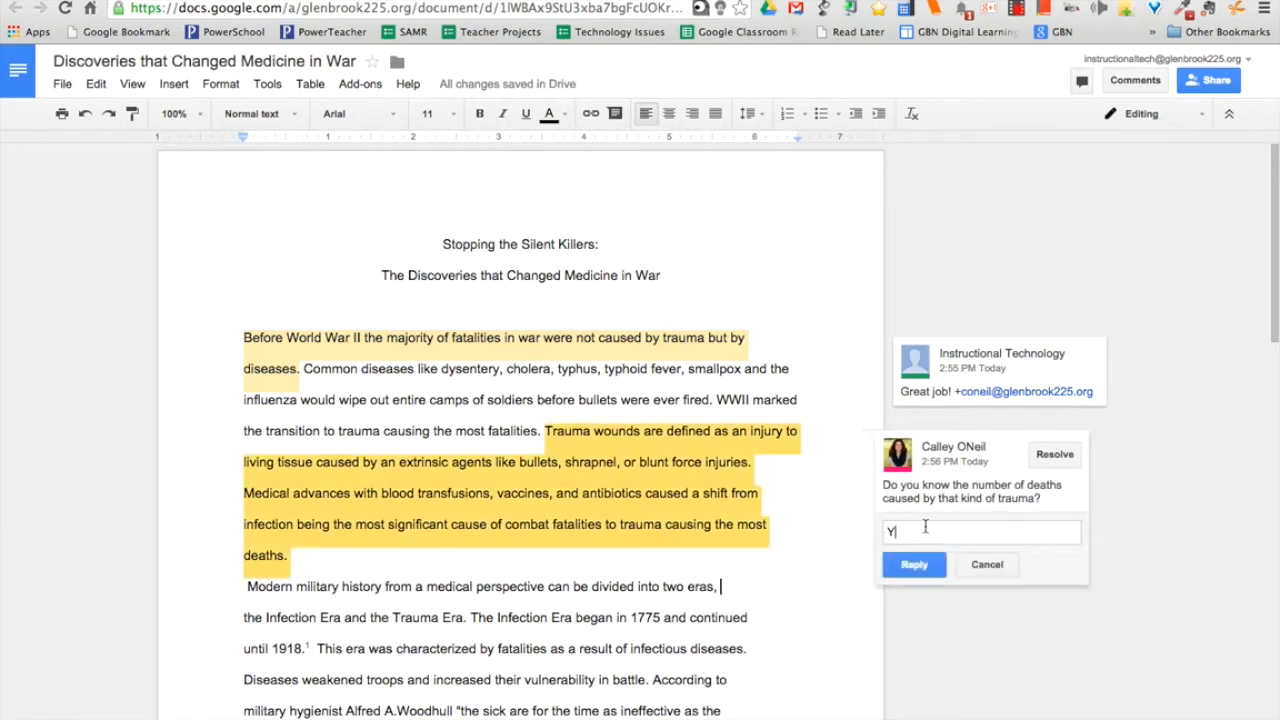
type("Es, 184.")
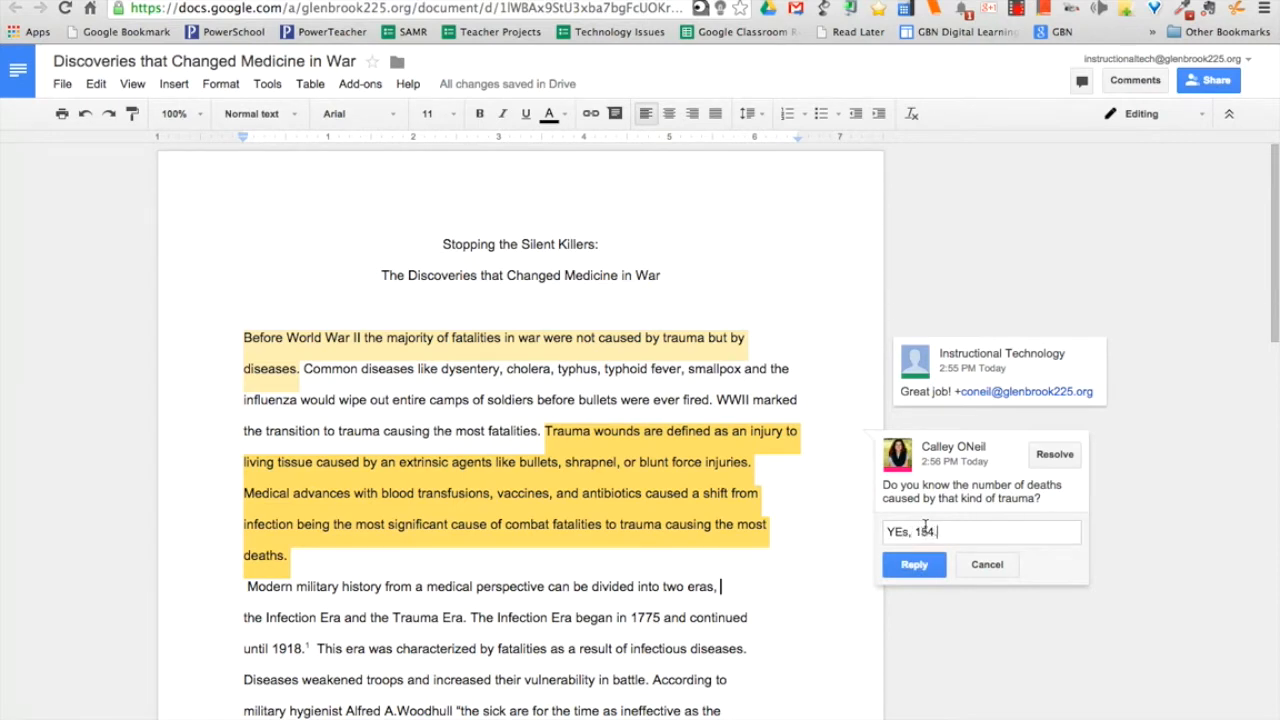
left_click(913, 564)
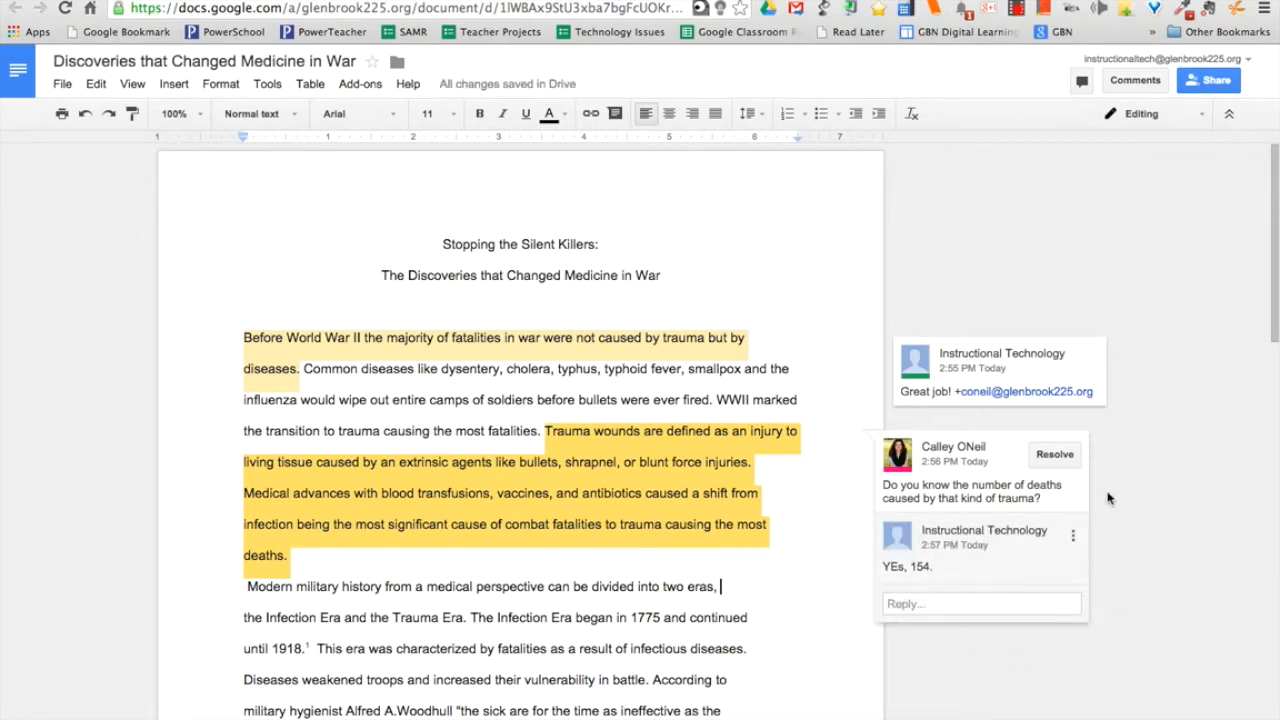
left_click(1054, 454)
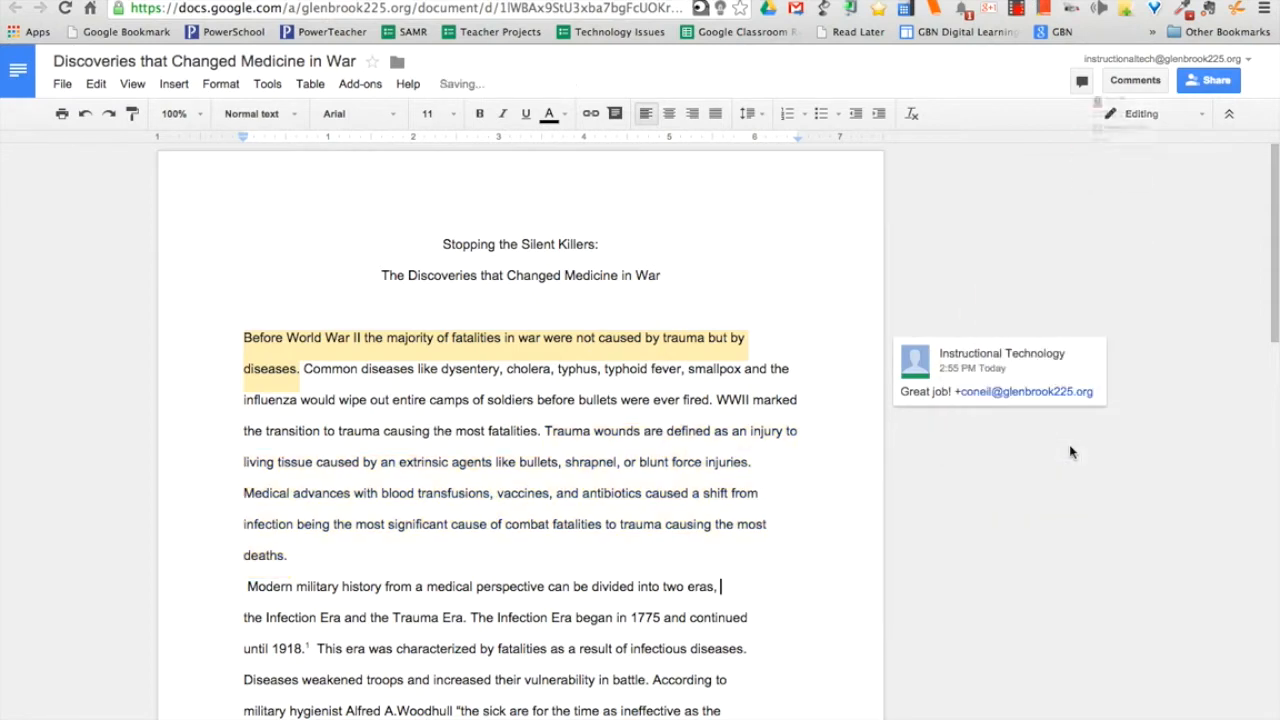
mouse_move(1105, 186)
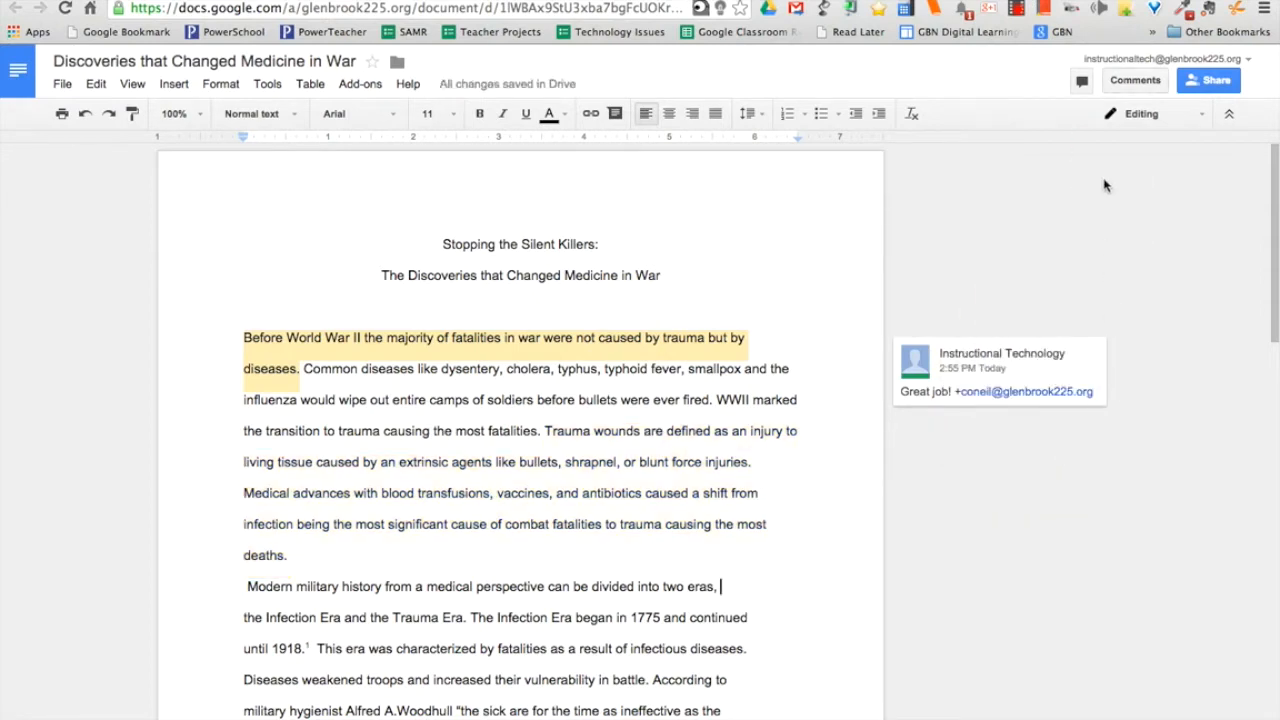
mouse_move(1134, 80)
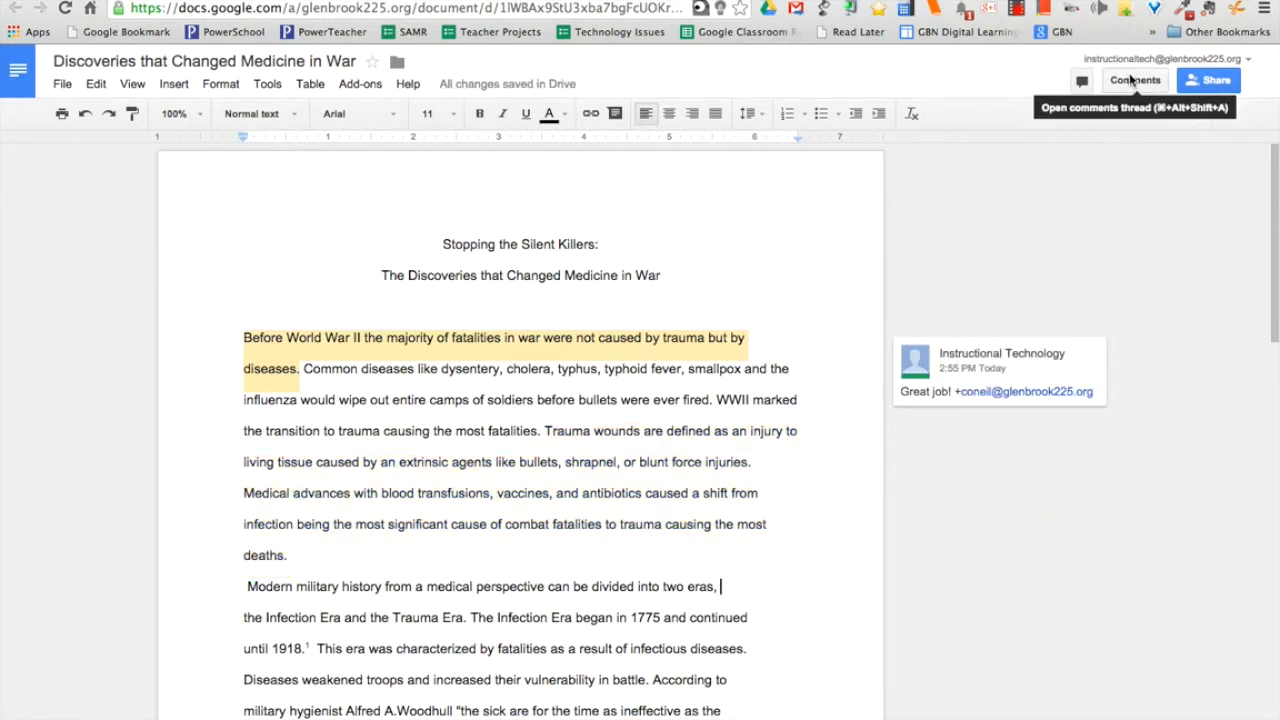
Open the Comments panel to review the threads, then close it.
left_click(1132, 80)
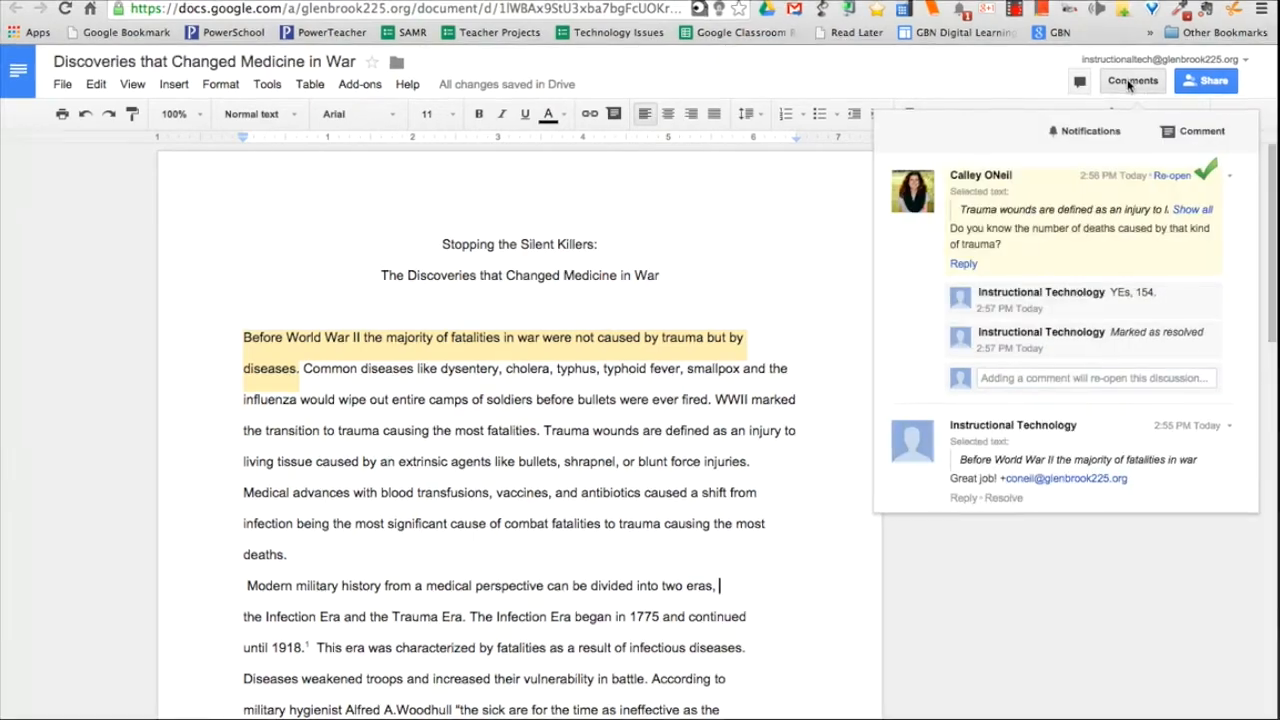
left_click(1132, 80)
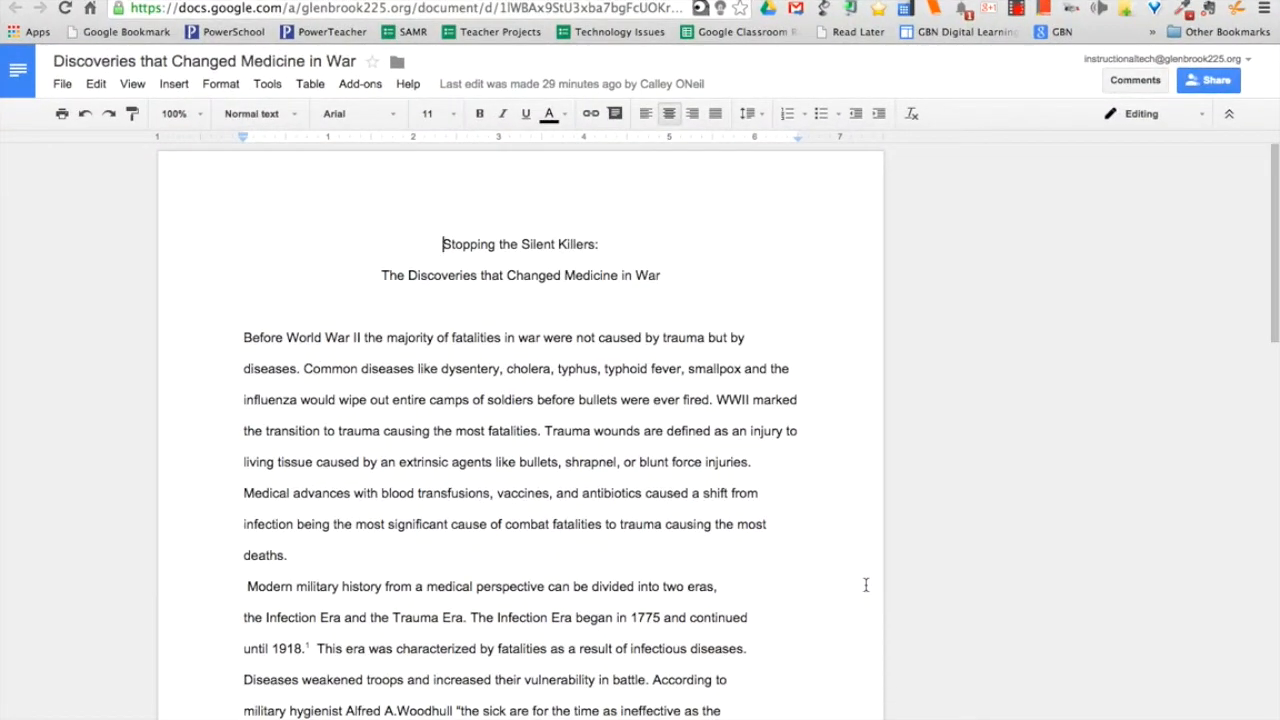
mouse_move(180, 135)
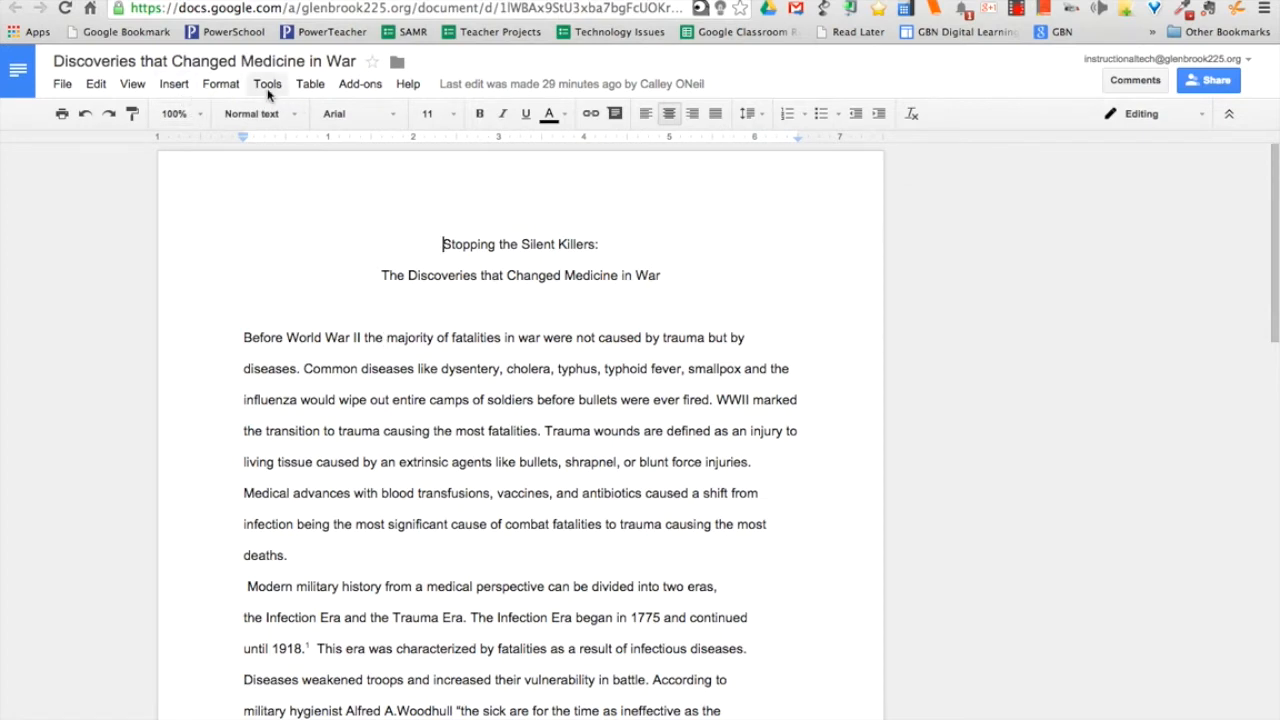
Open Tools > Research and search the sidebar for 'World War II'.
left_click(267, 83)
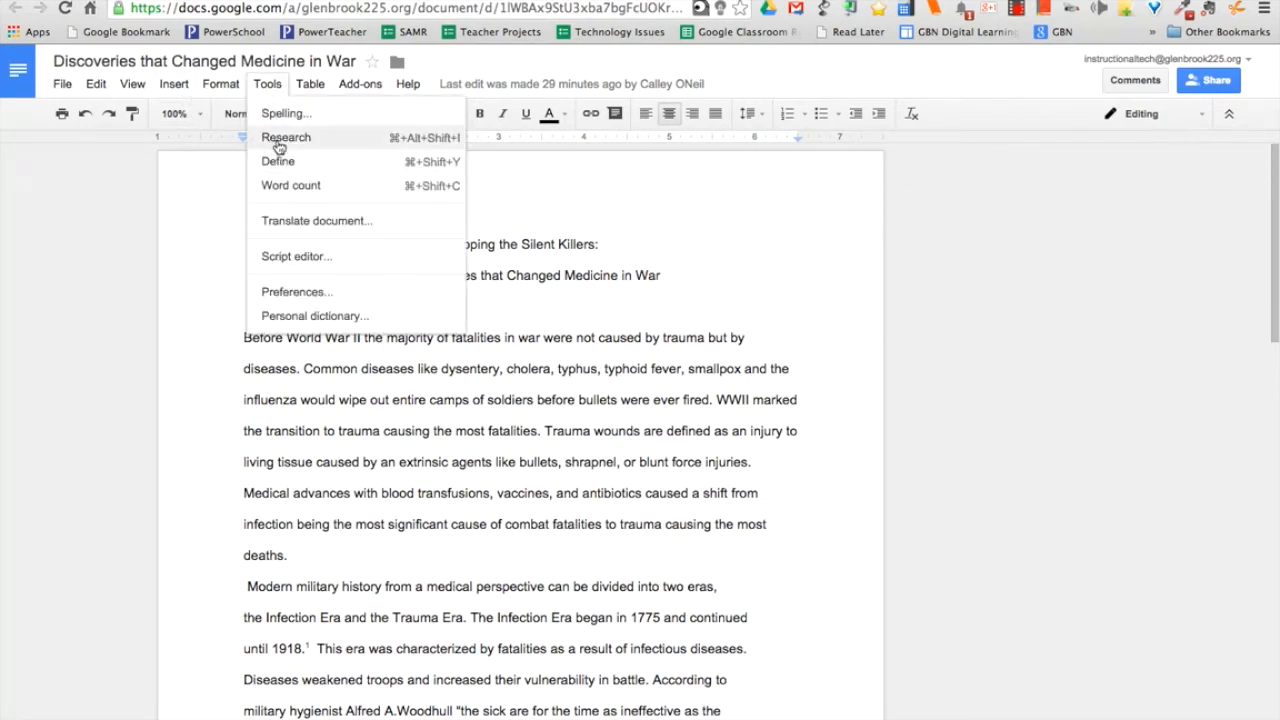
left_click(286, 137)
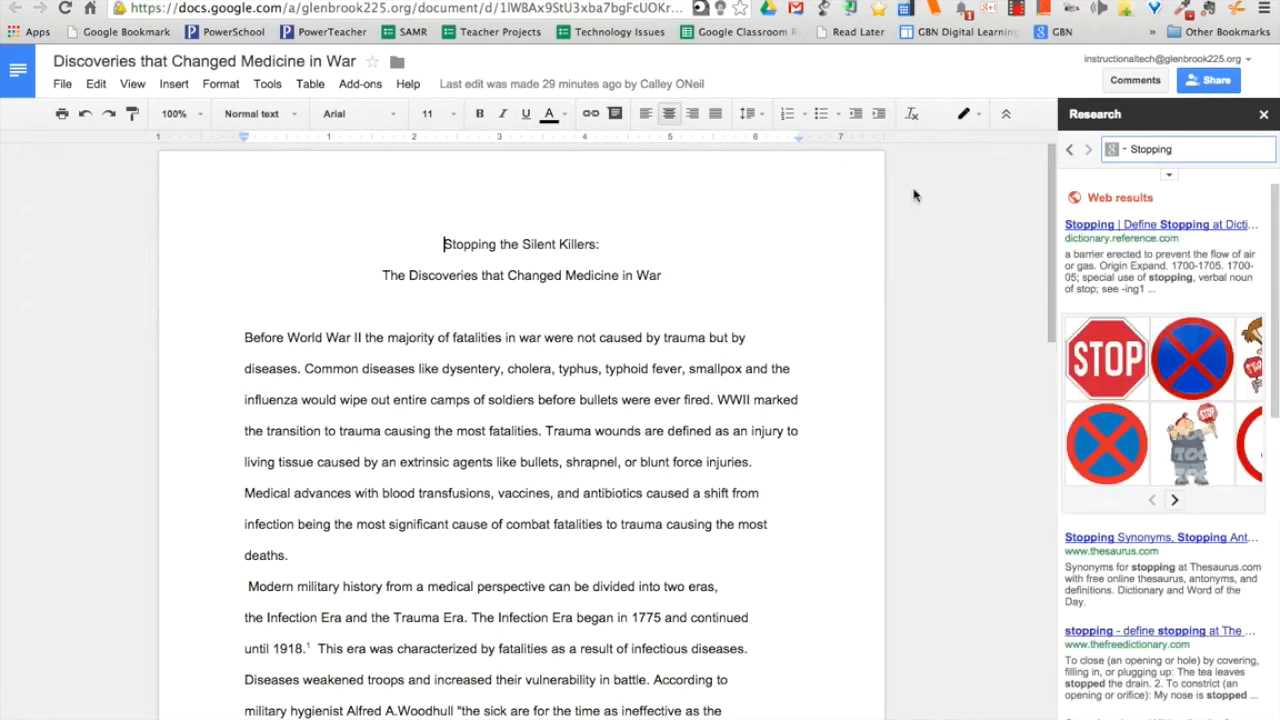
mouse_move(943, 200)
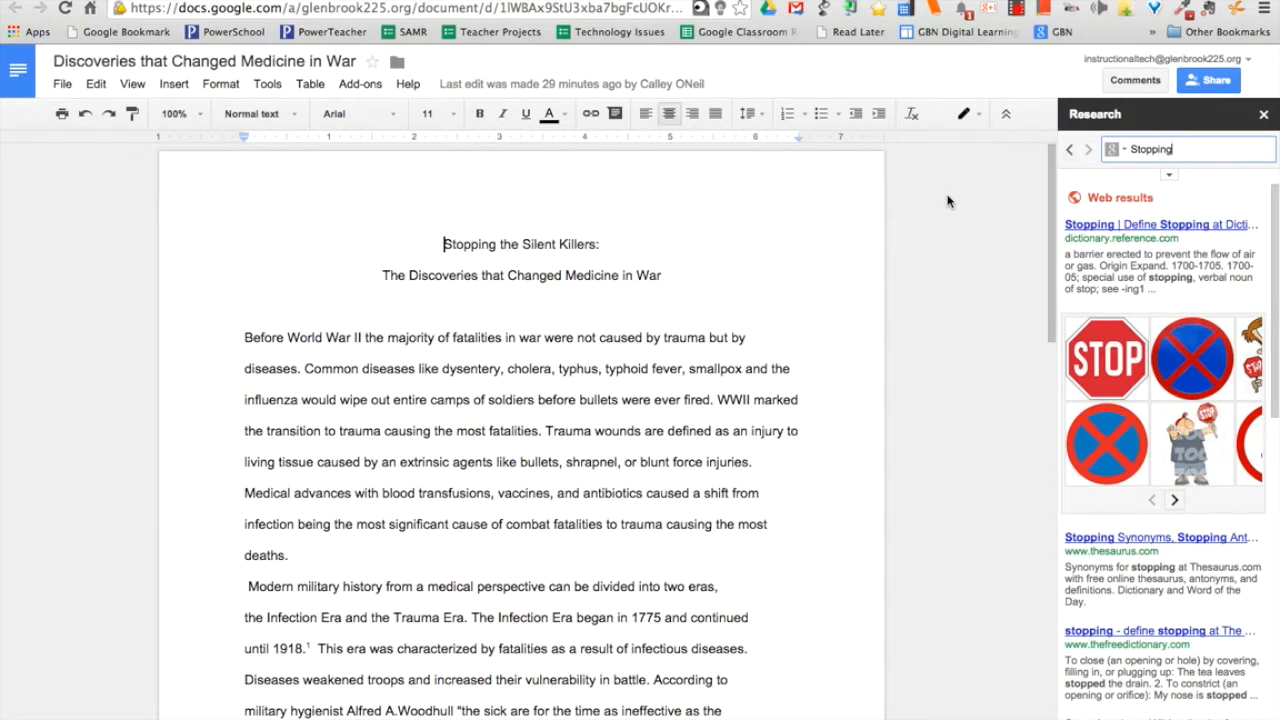
mouse_move(984, 198)
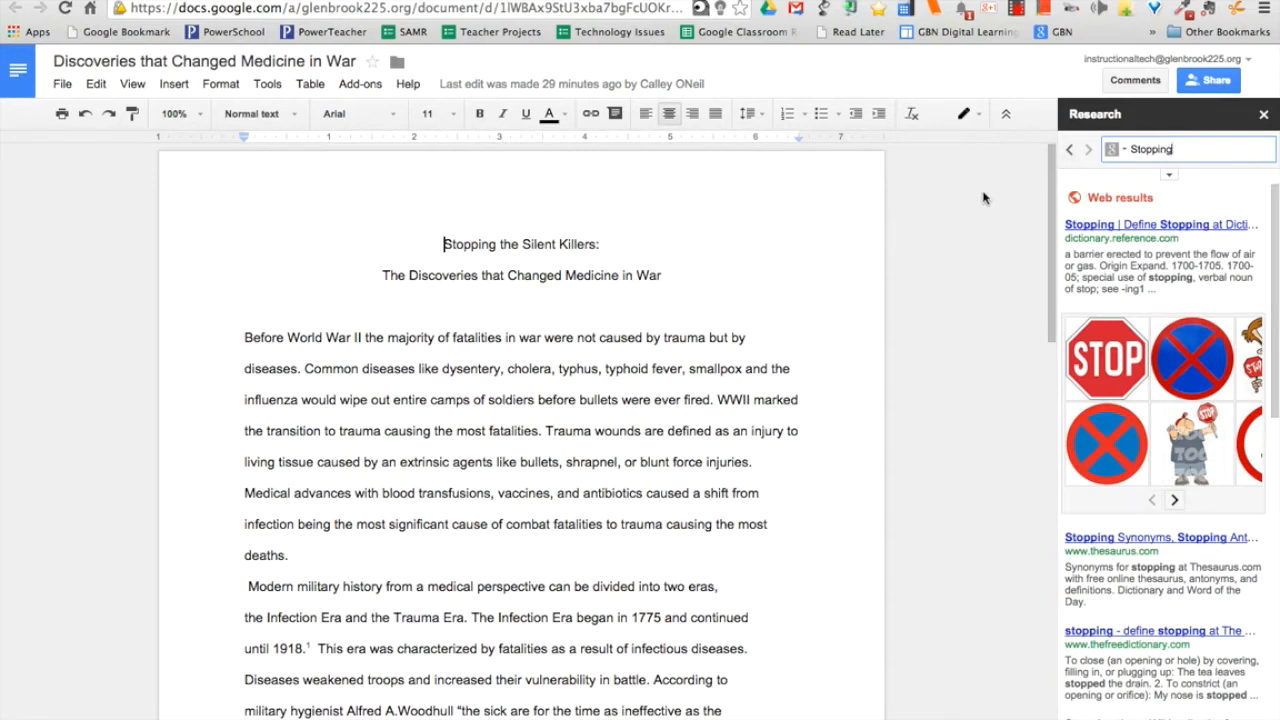
mouse_move(1195, 218)
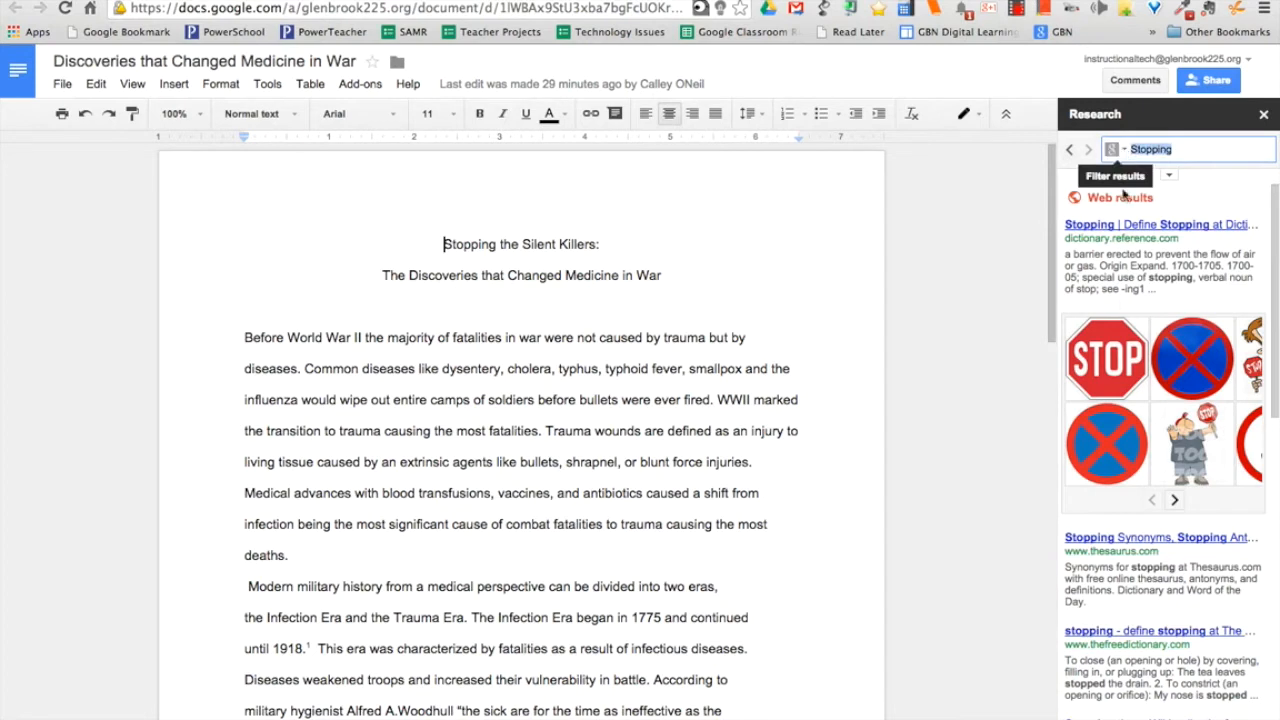
type("World War II")
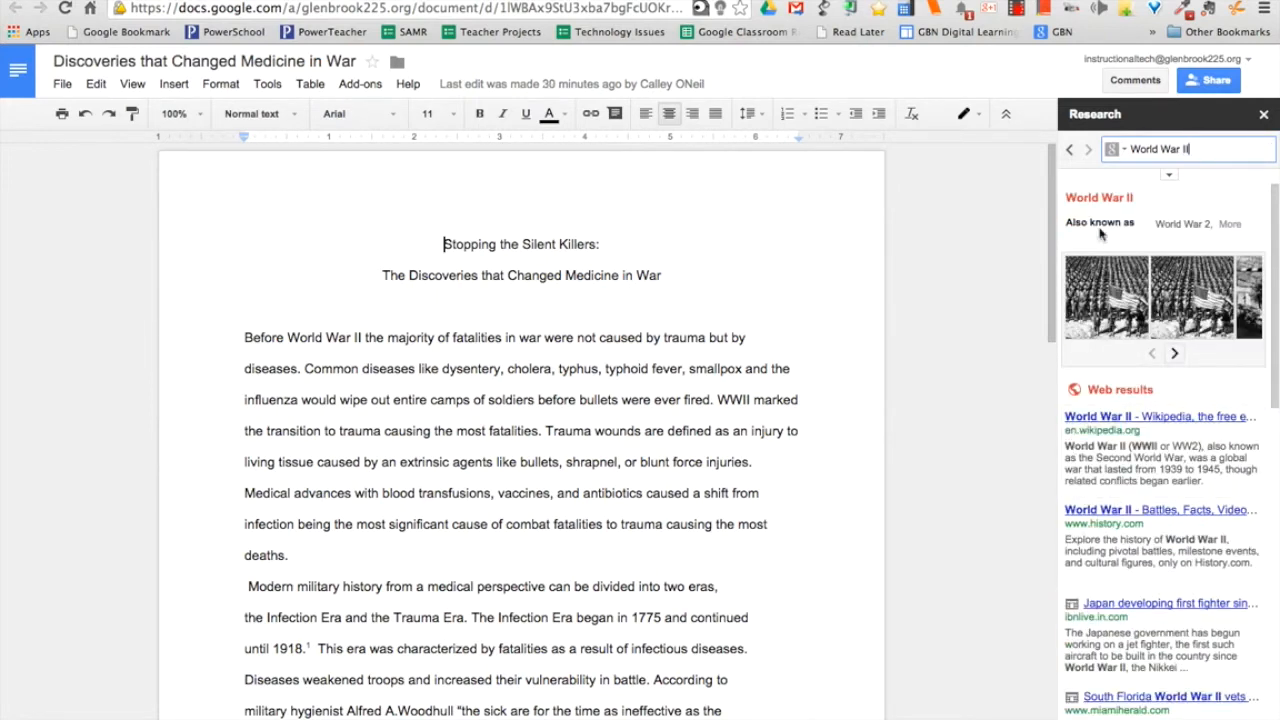
mouse_move(1112, 149)
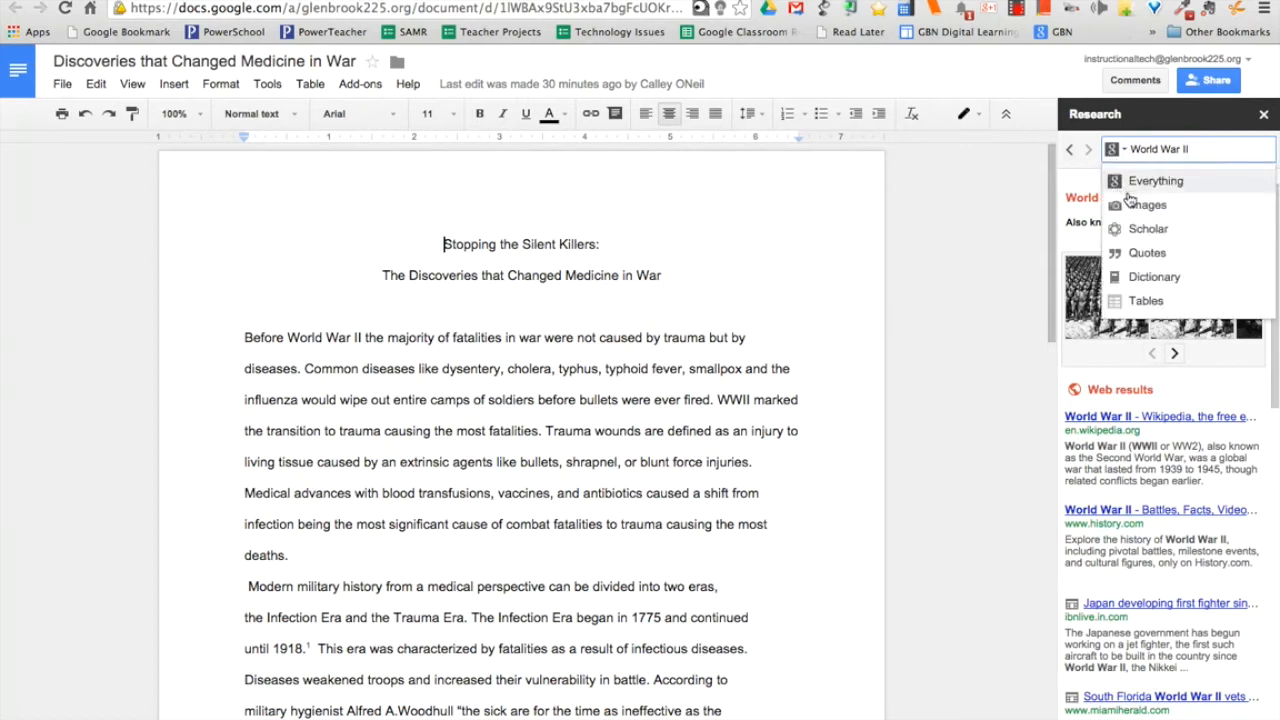
mouse_move(1147, 204)
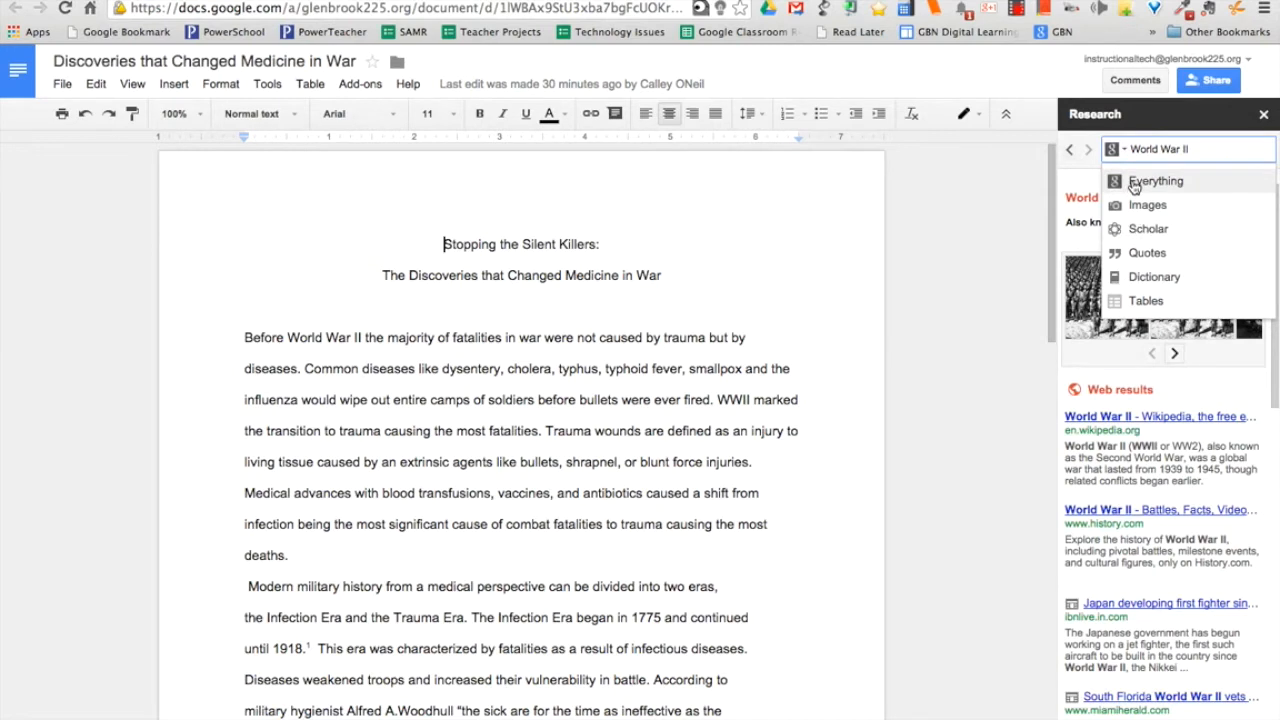
Filter the Research results and cite a footnote before 'Stopping the Silent Killers'.
left_click(1156, 181)
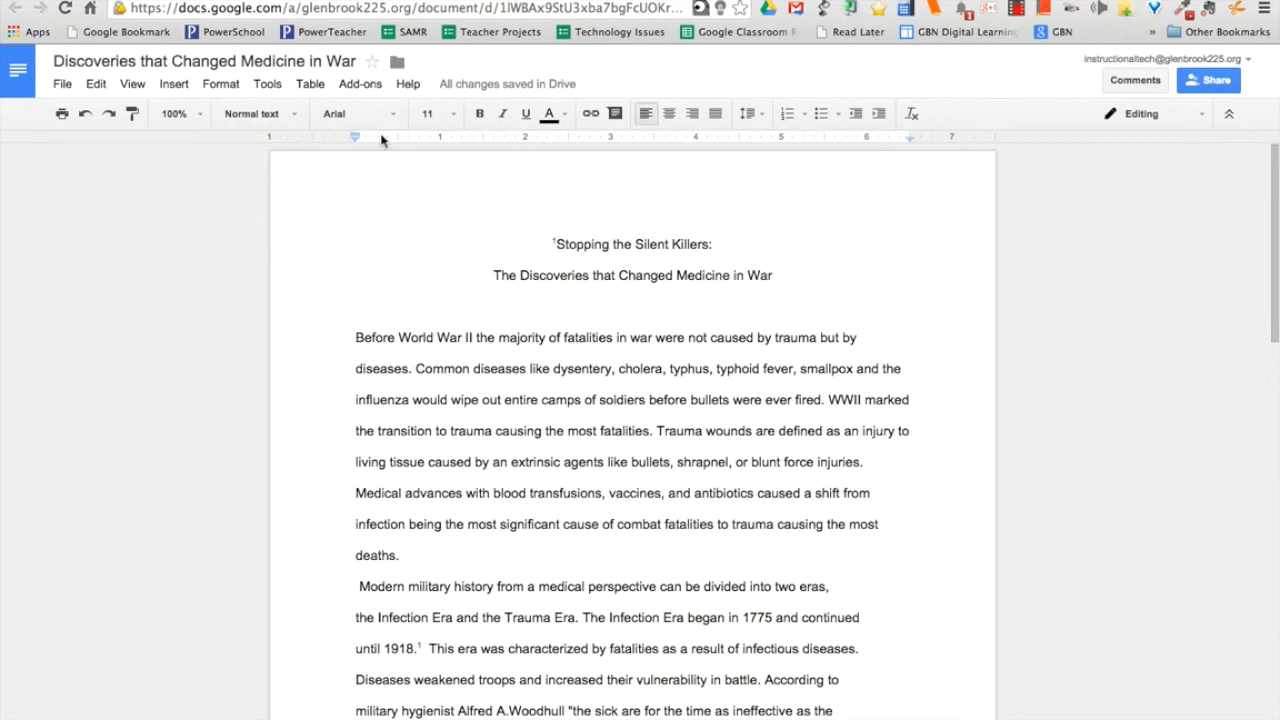
Browse the Get add-ons gallery and categories, then search for 'Easy bib'.
left_click(360, 83)
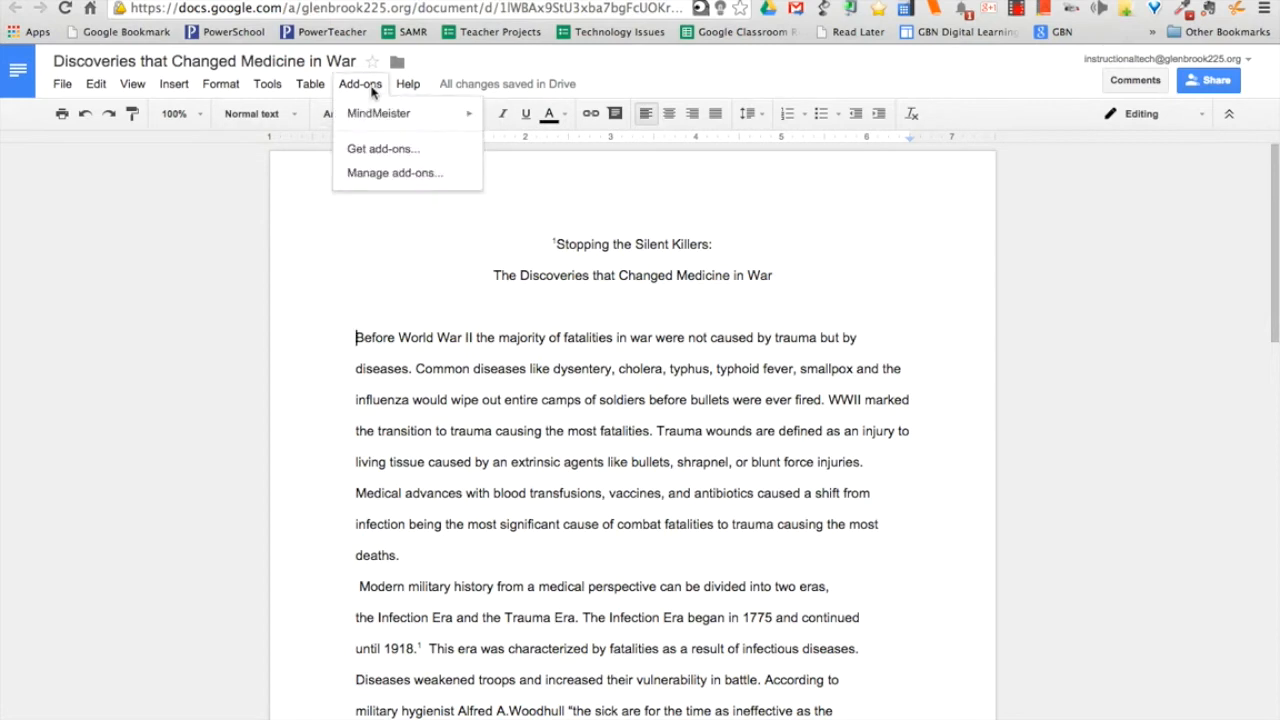
left_click(383, 148)
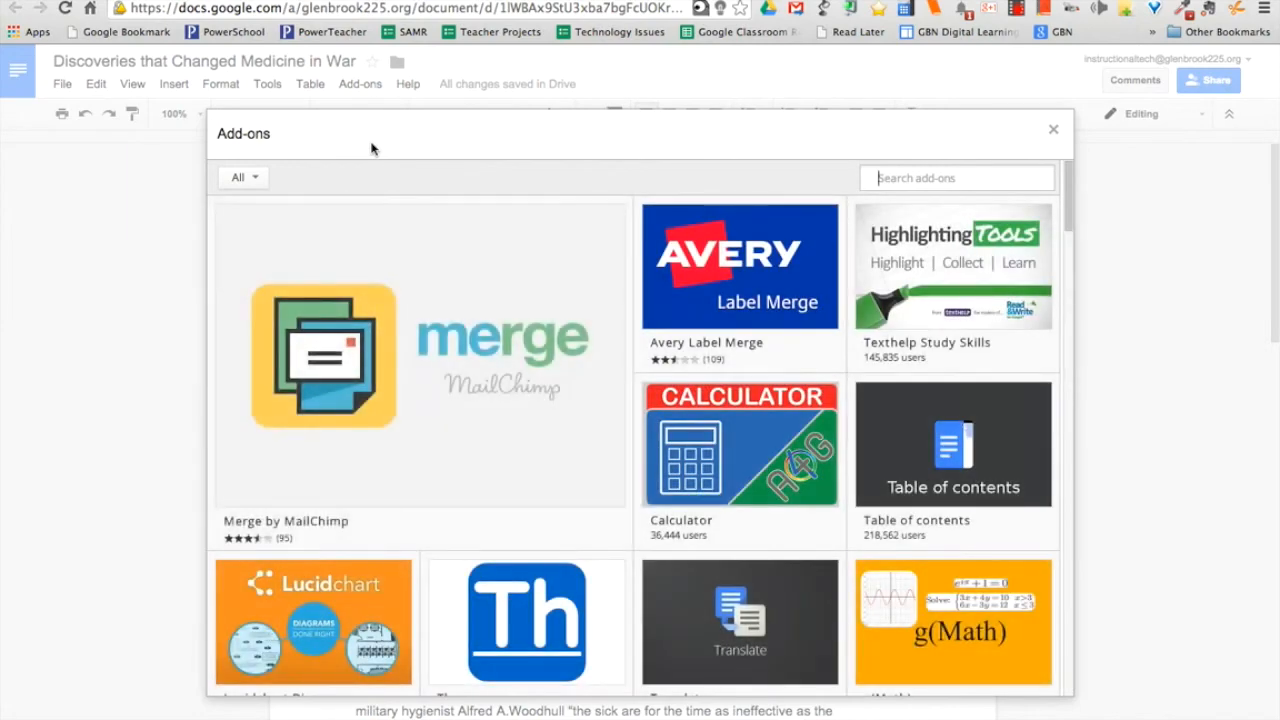
scroll("down", 3)
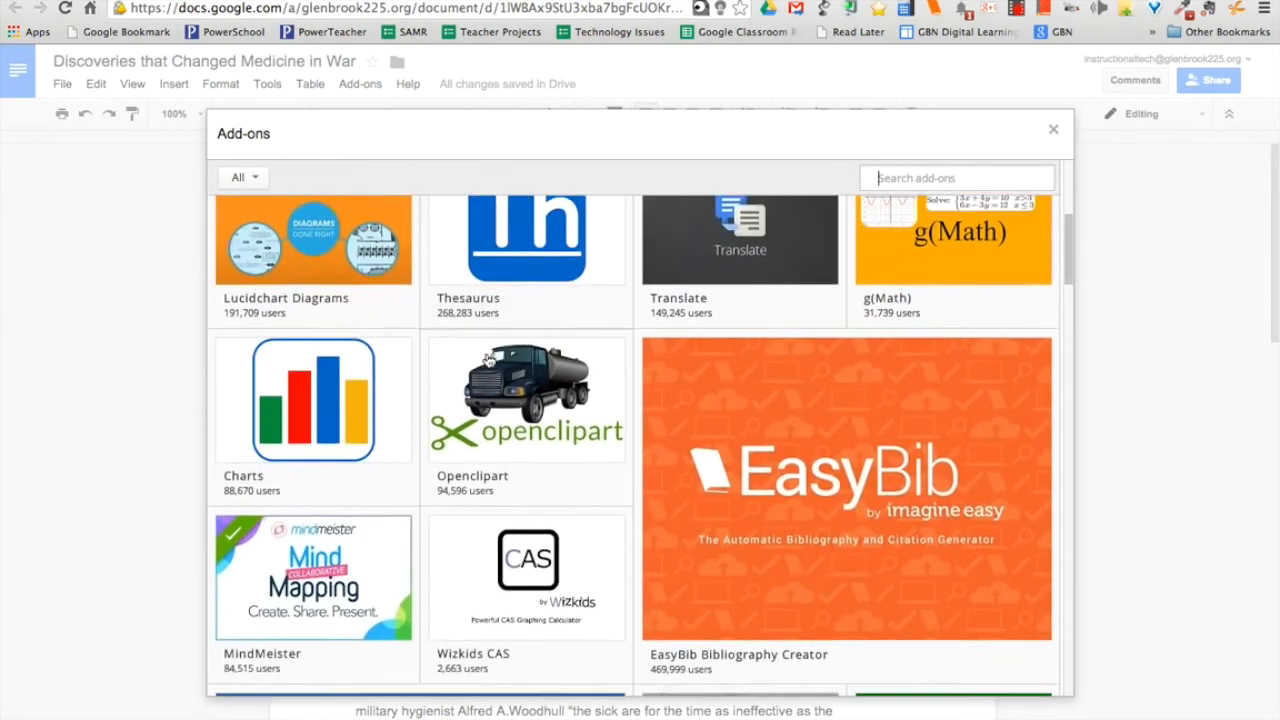
scroll("down", 3)
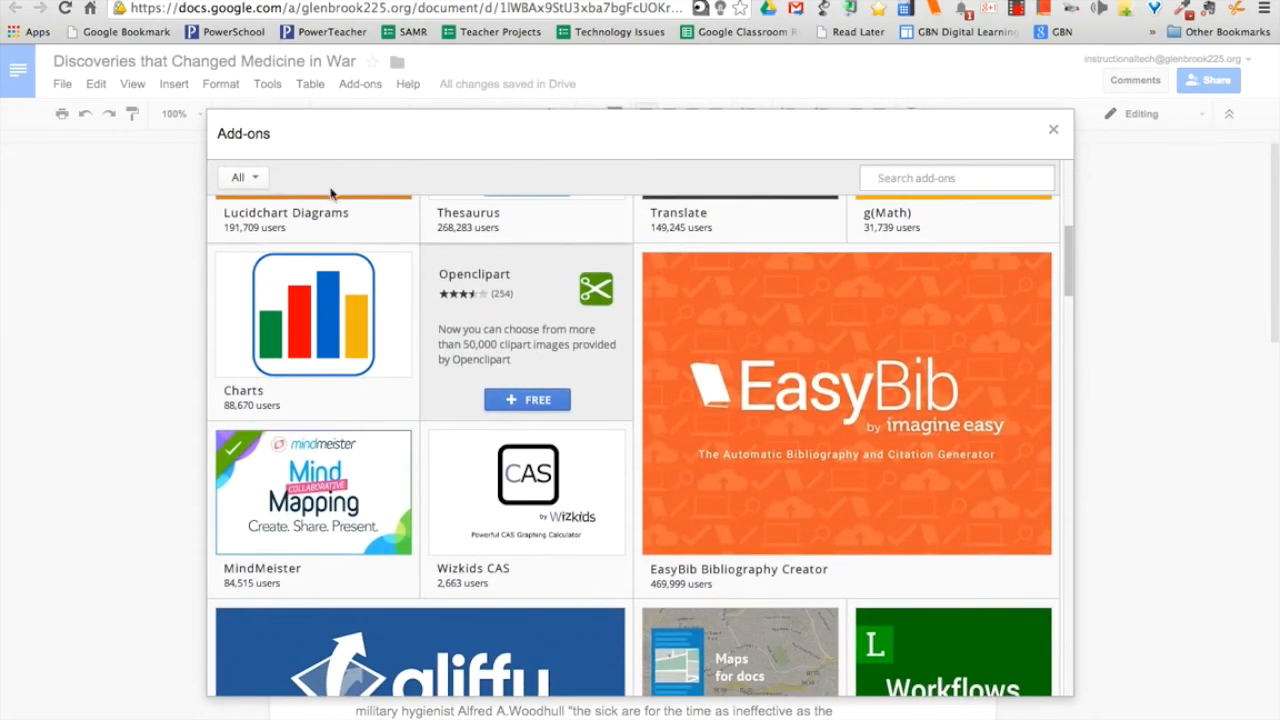
left_click(243, 177)
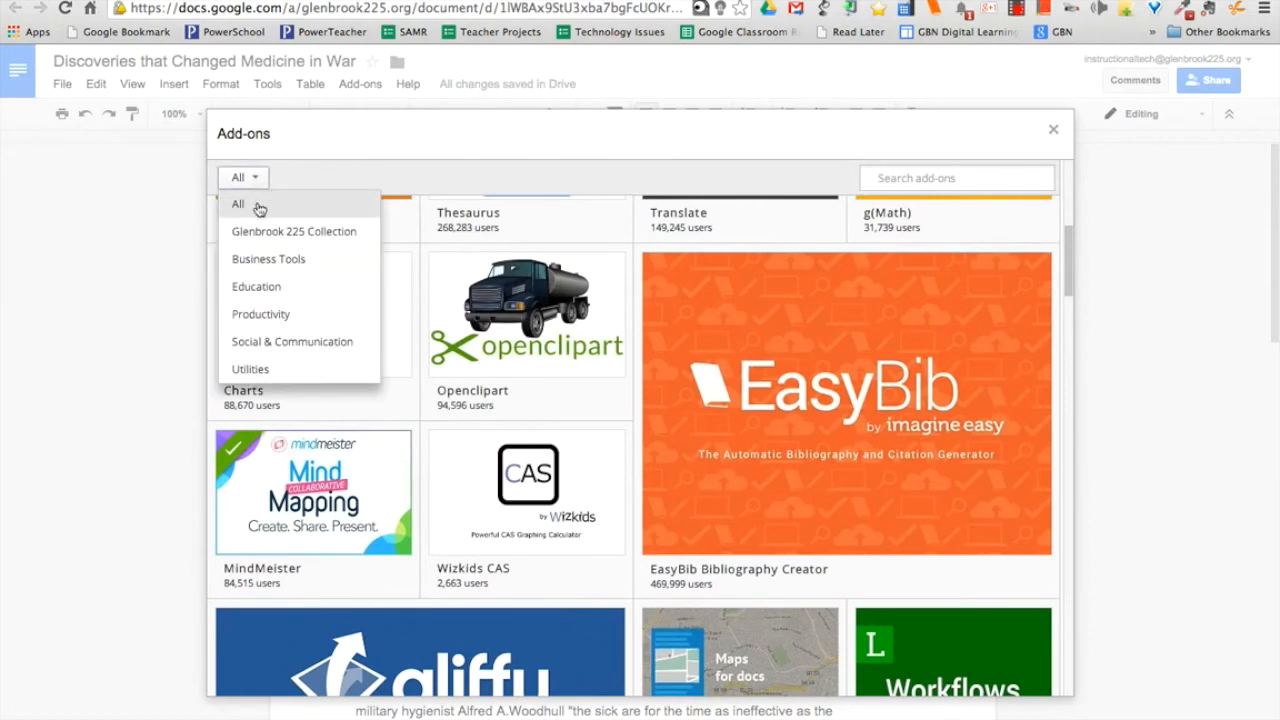
mouse_move(417, 258)
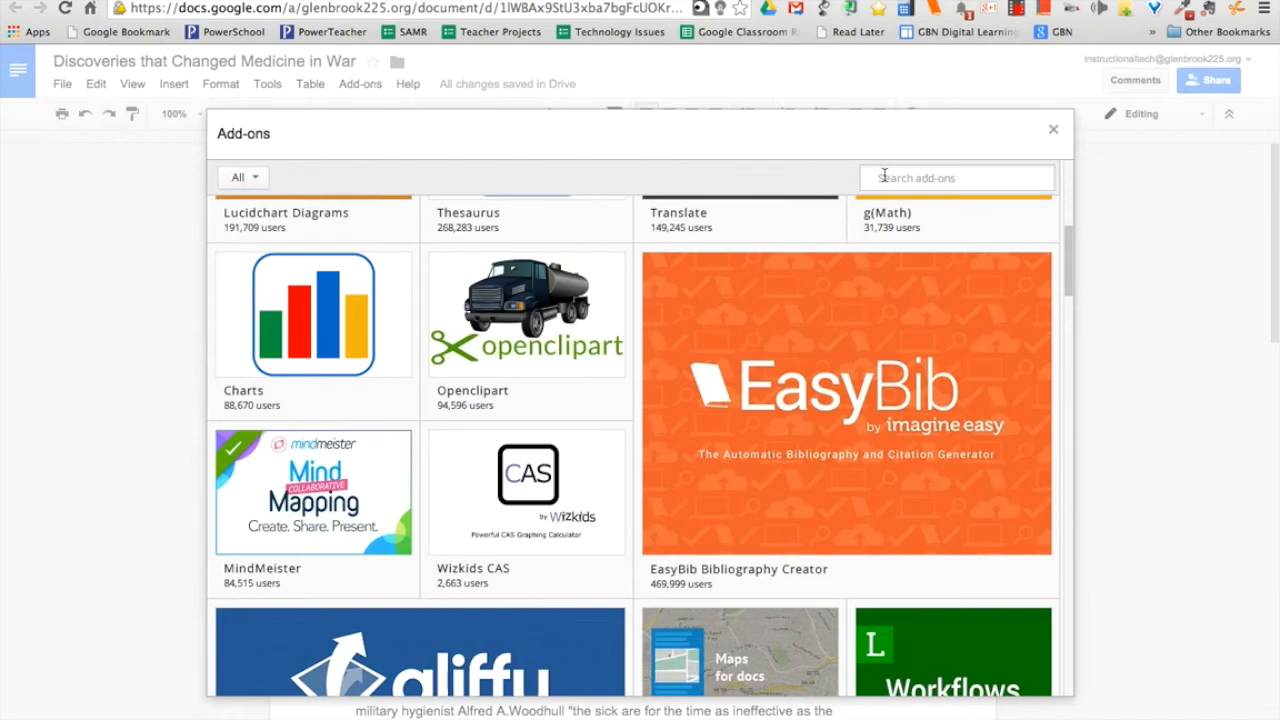
type("Easy bib")
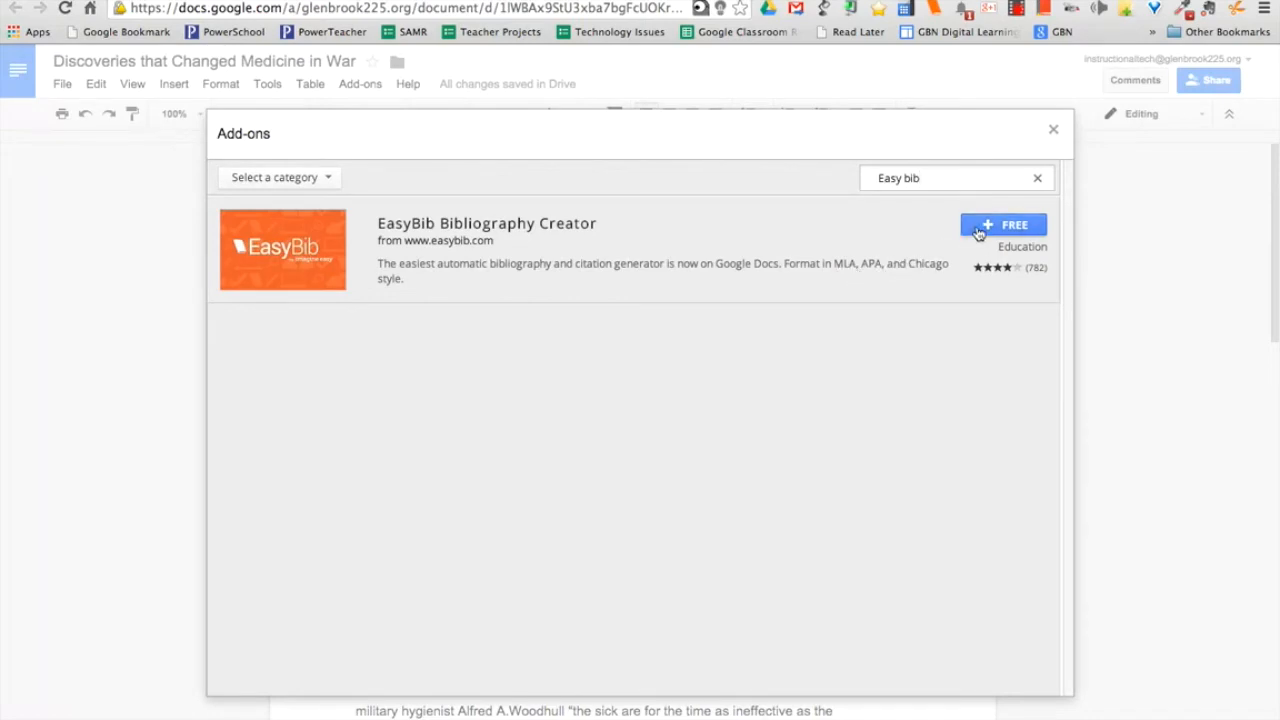
Add EasyBib Bibliography Creator with + FREE and accept its permission request.
left_click(1003, 224)
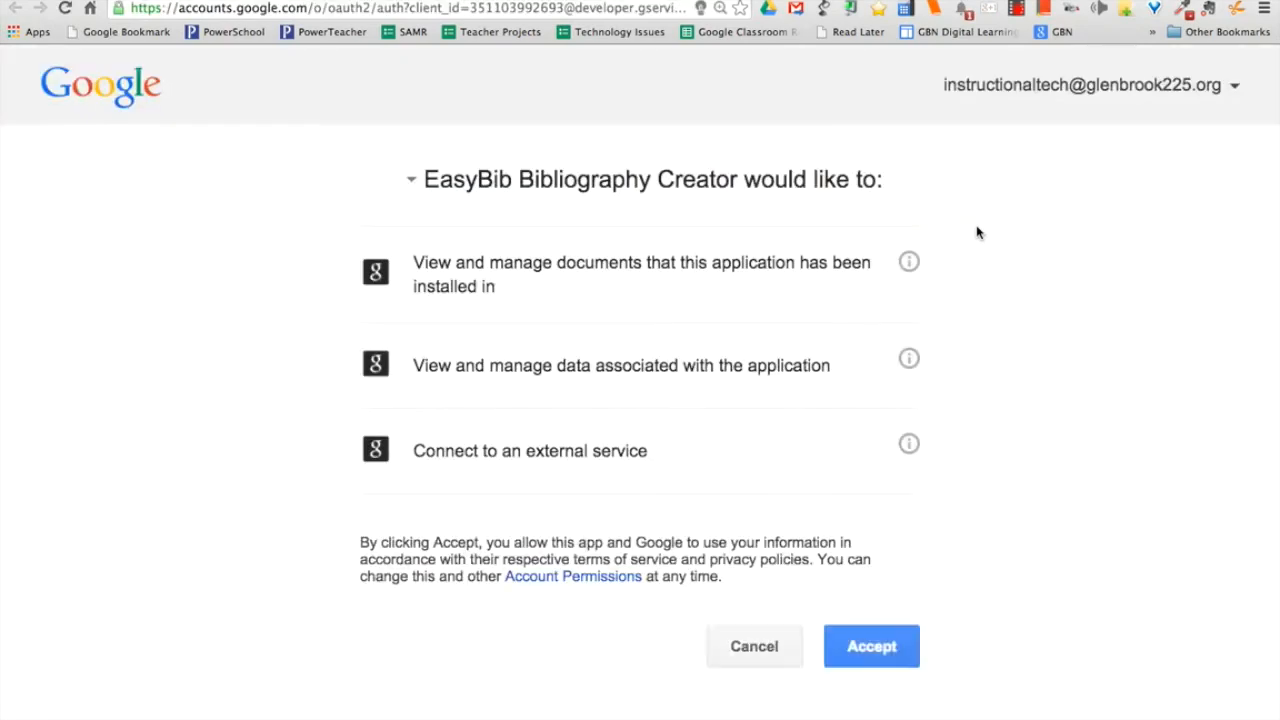
mouse_move(765, 208)
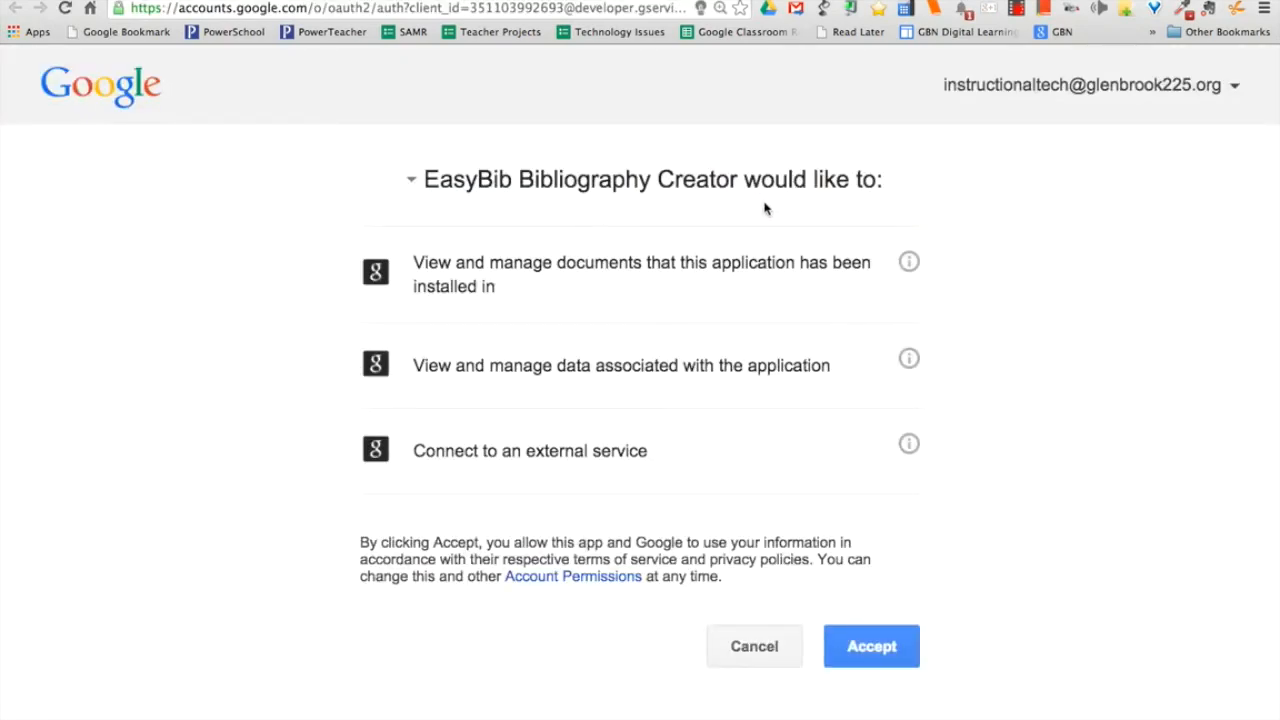
mouse_move(519, 286)
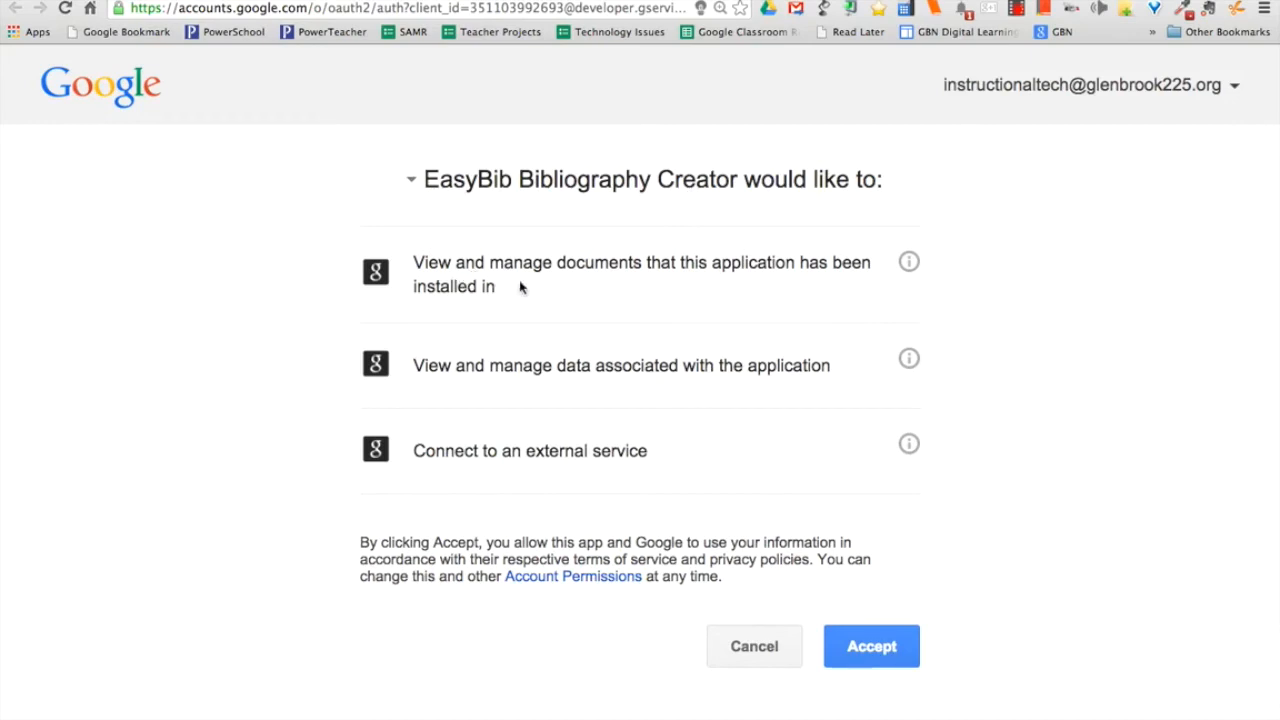
mouse_move(742, 284)
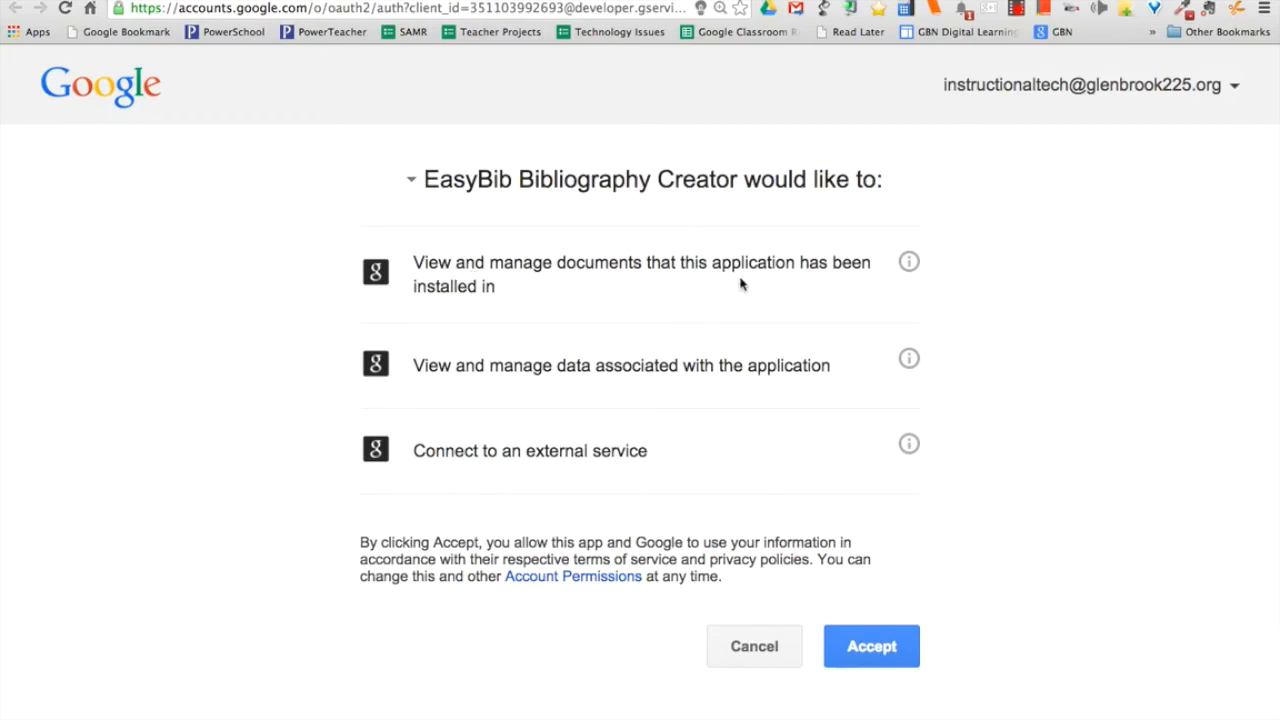
mouse_move(423, 369)
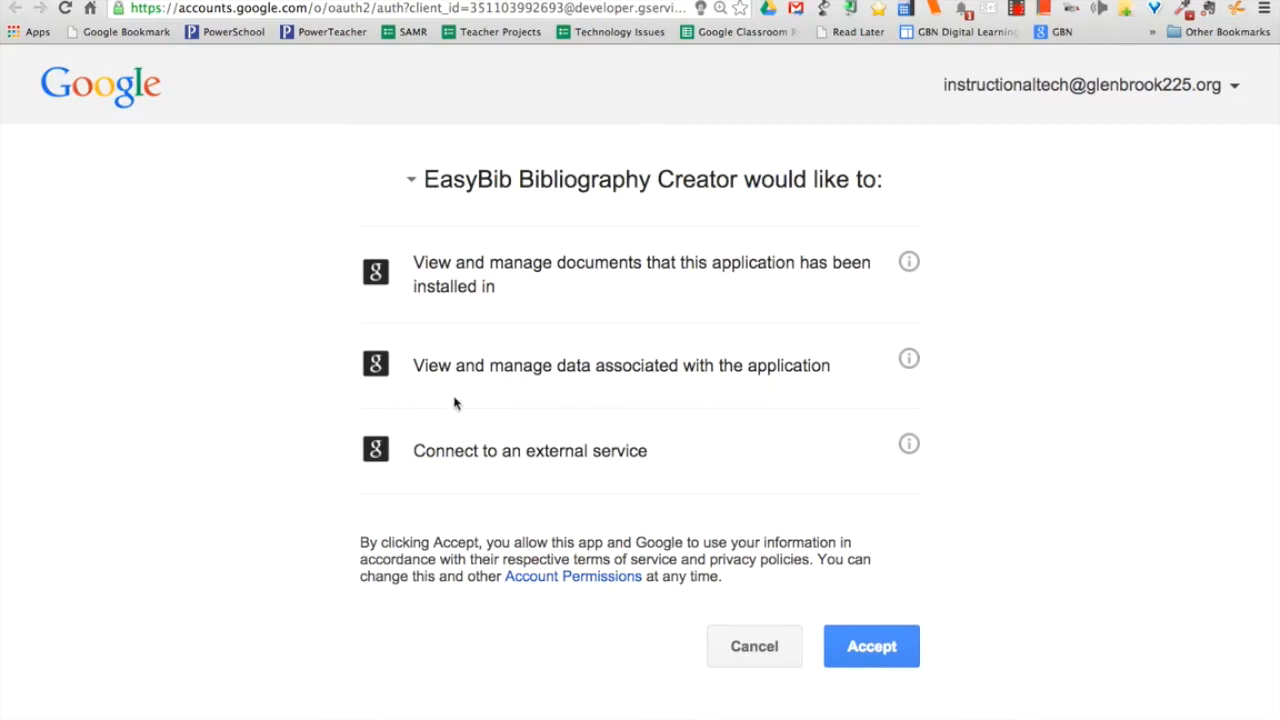
mouse_move(835, 583)
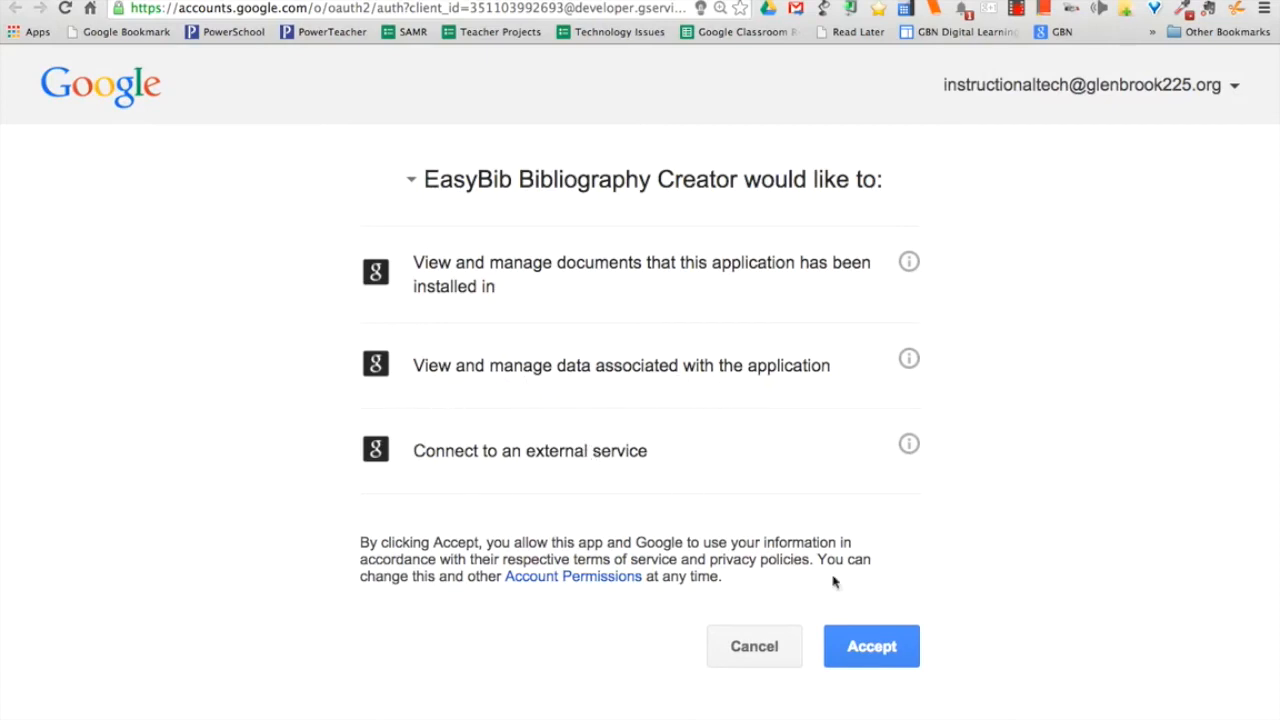
left_click(871, 646)
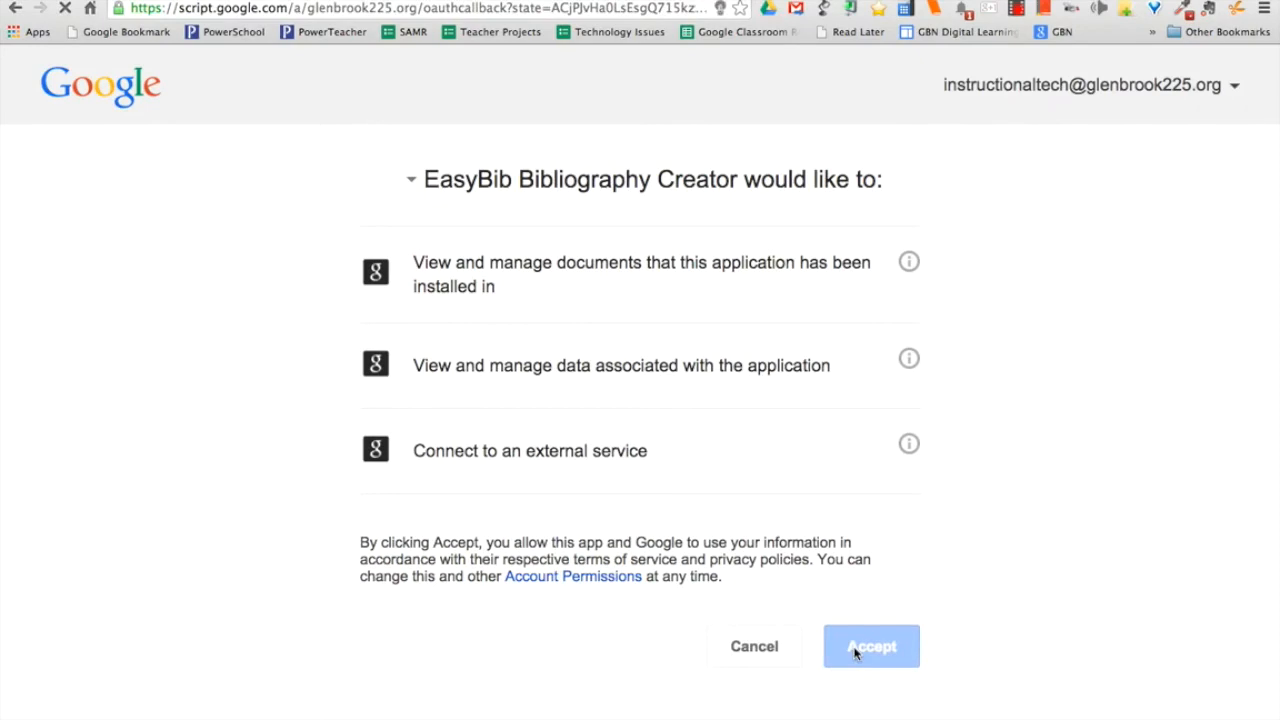
Confirm EasyBib Bibliography Creator appears beside MindMeister in the essay's Add-ons menu.
left_click(871, 646)
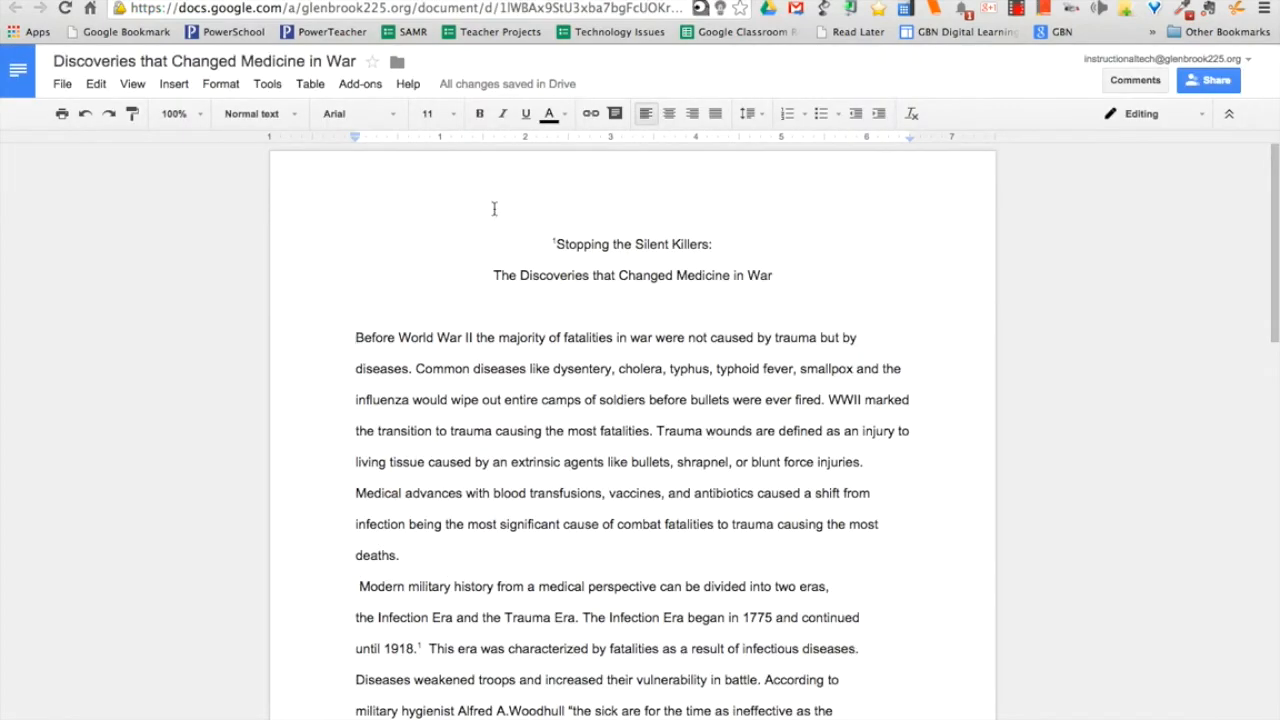
left_click(360, 83)
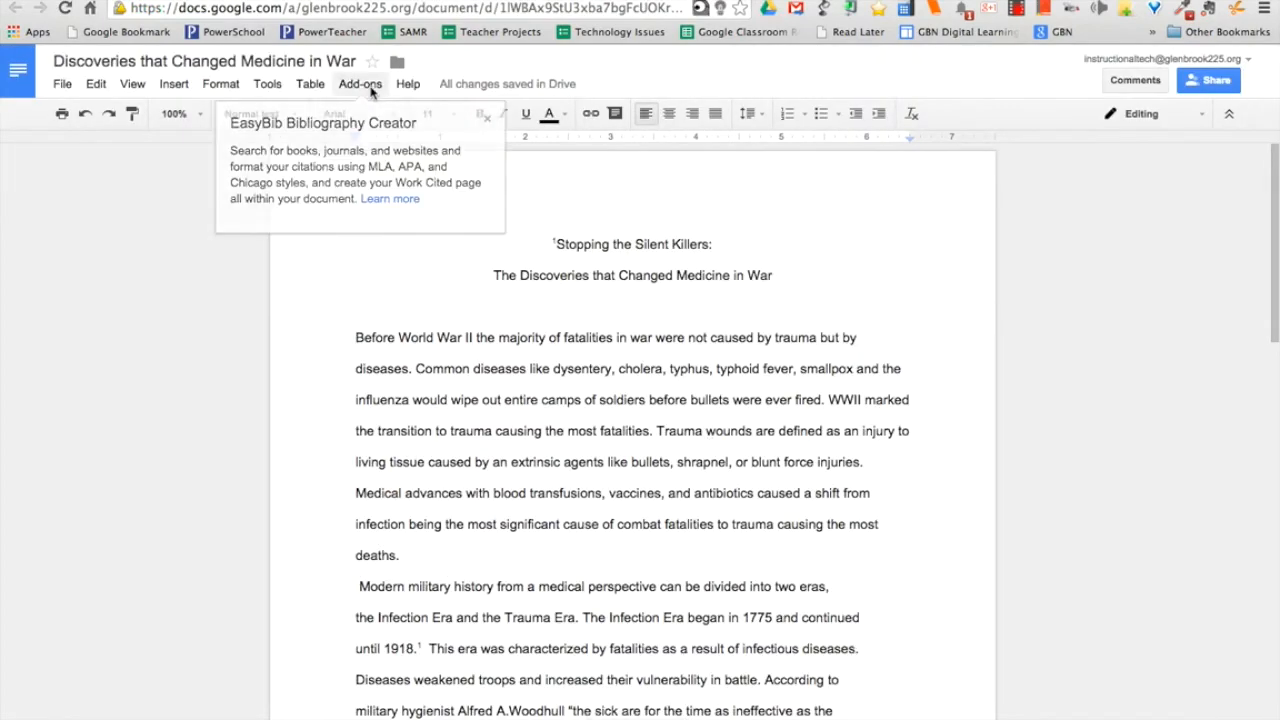
left_click(360, 83)
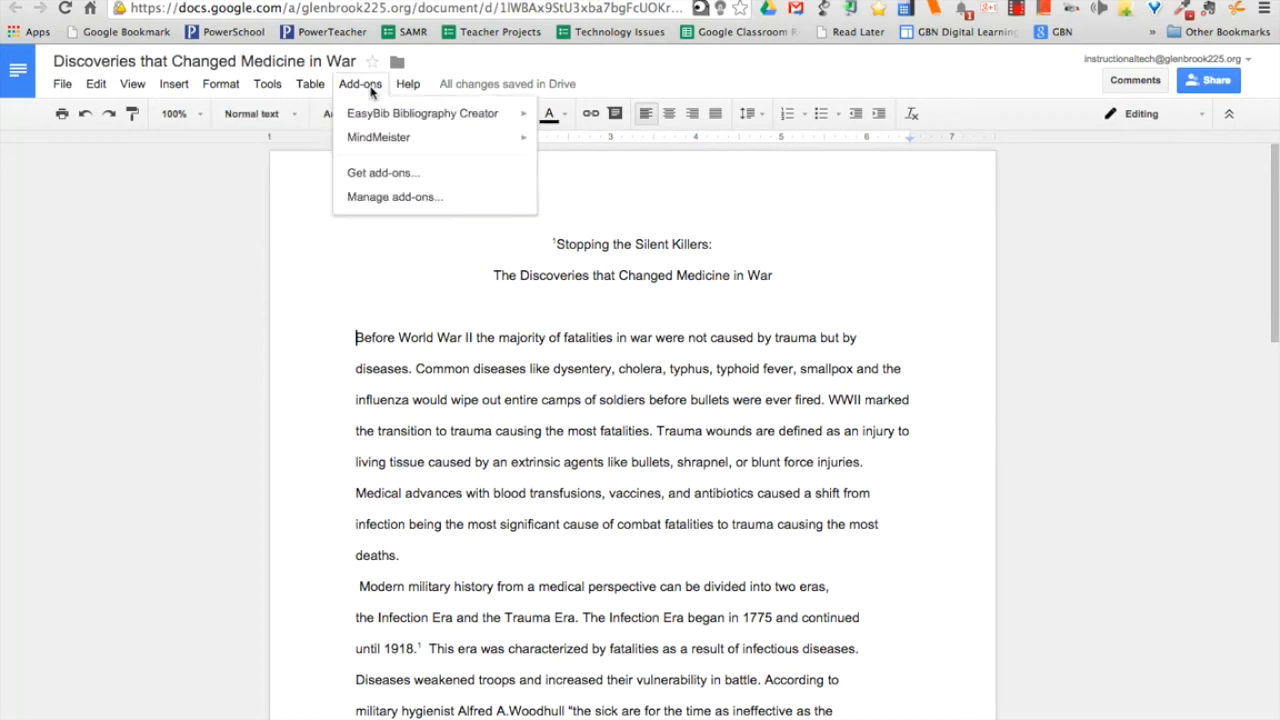